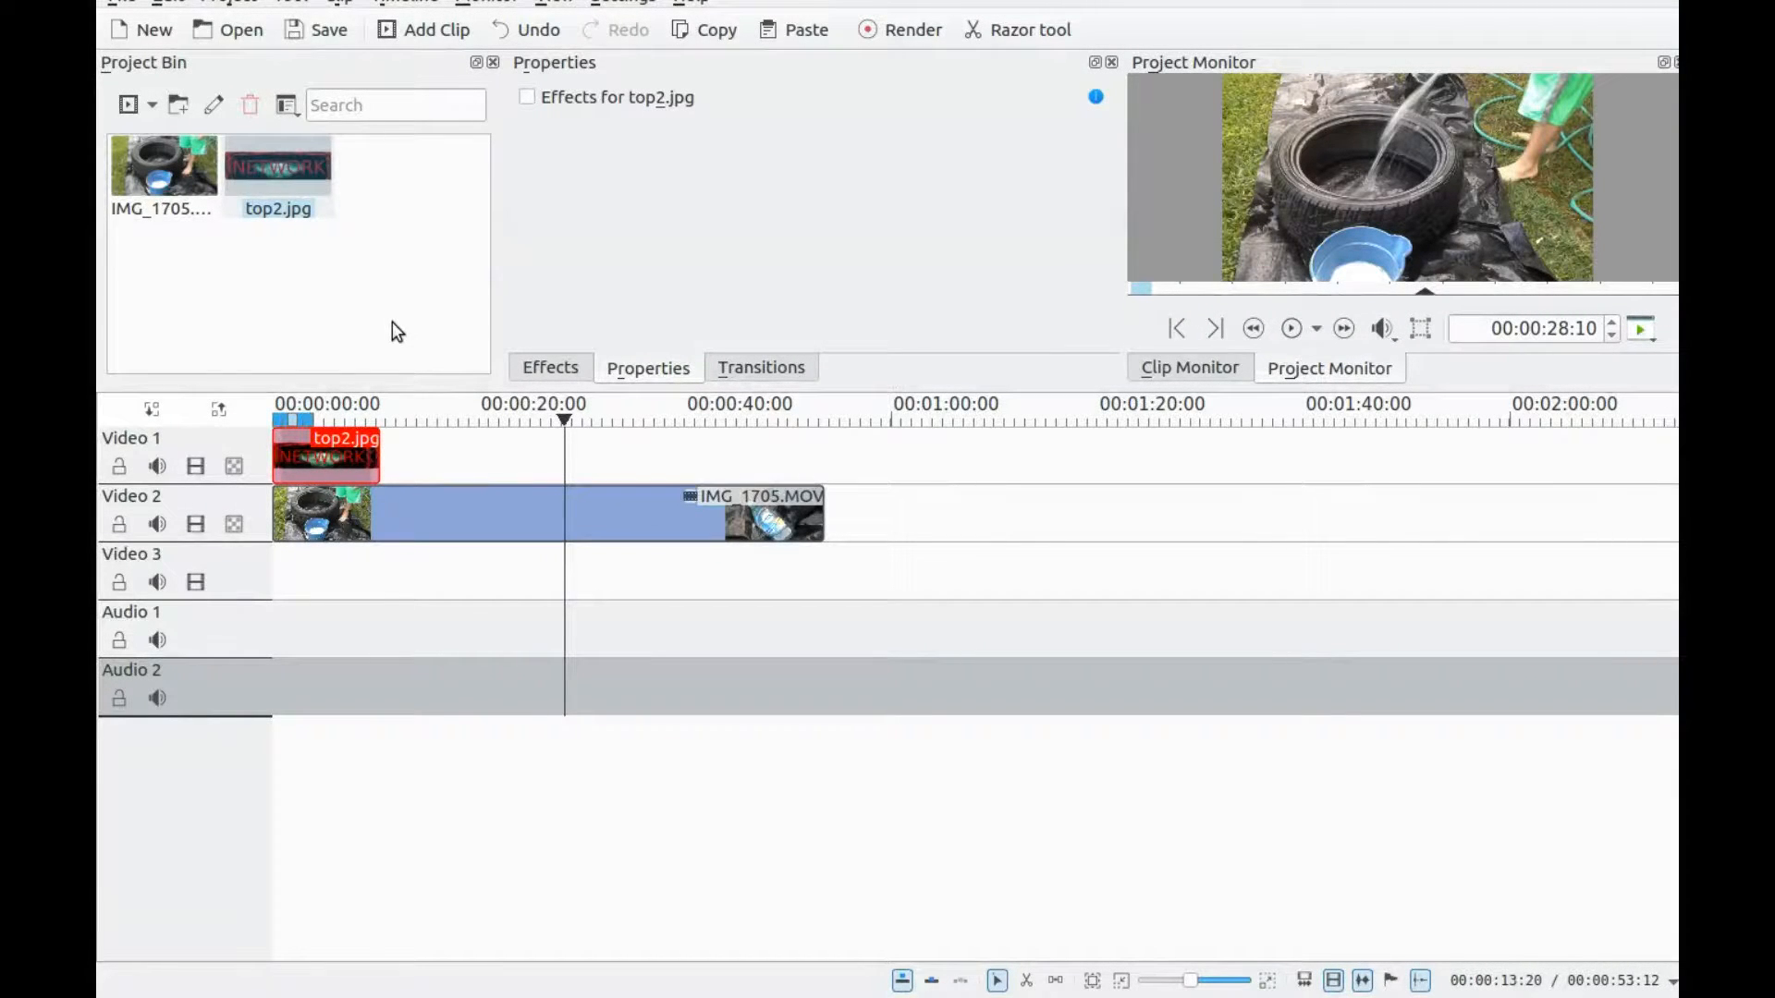
mouse_move(302, 183)
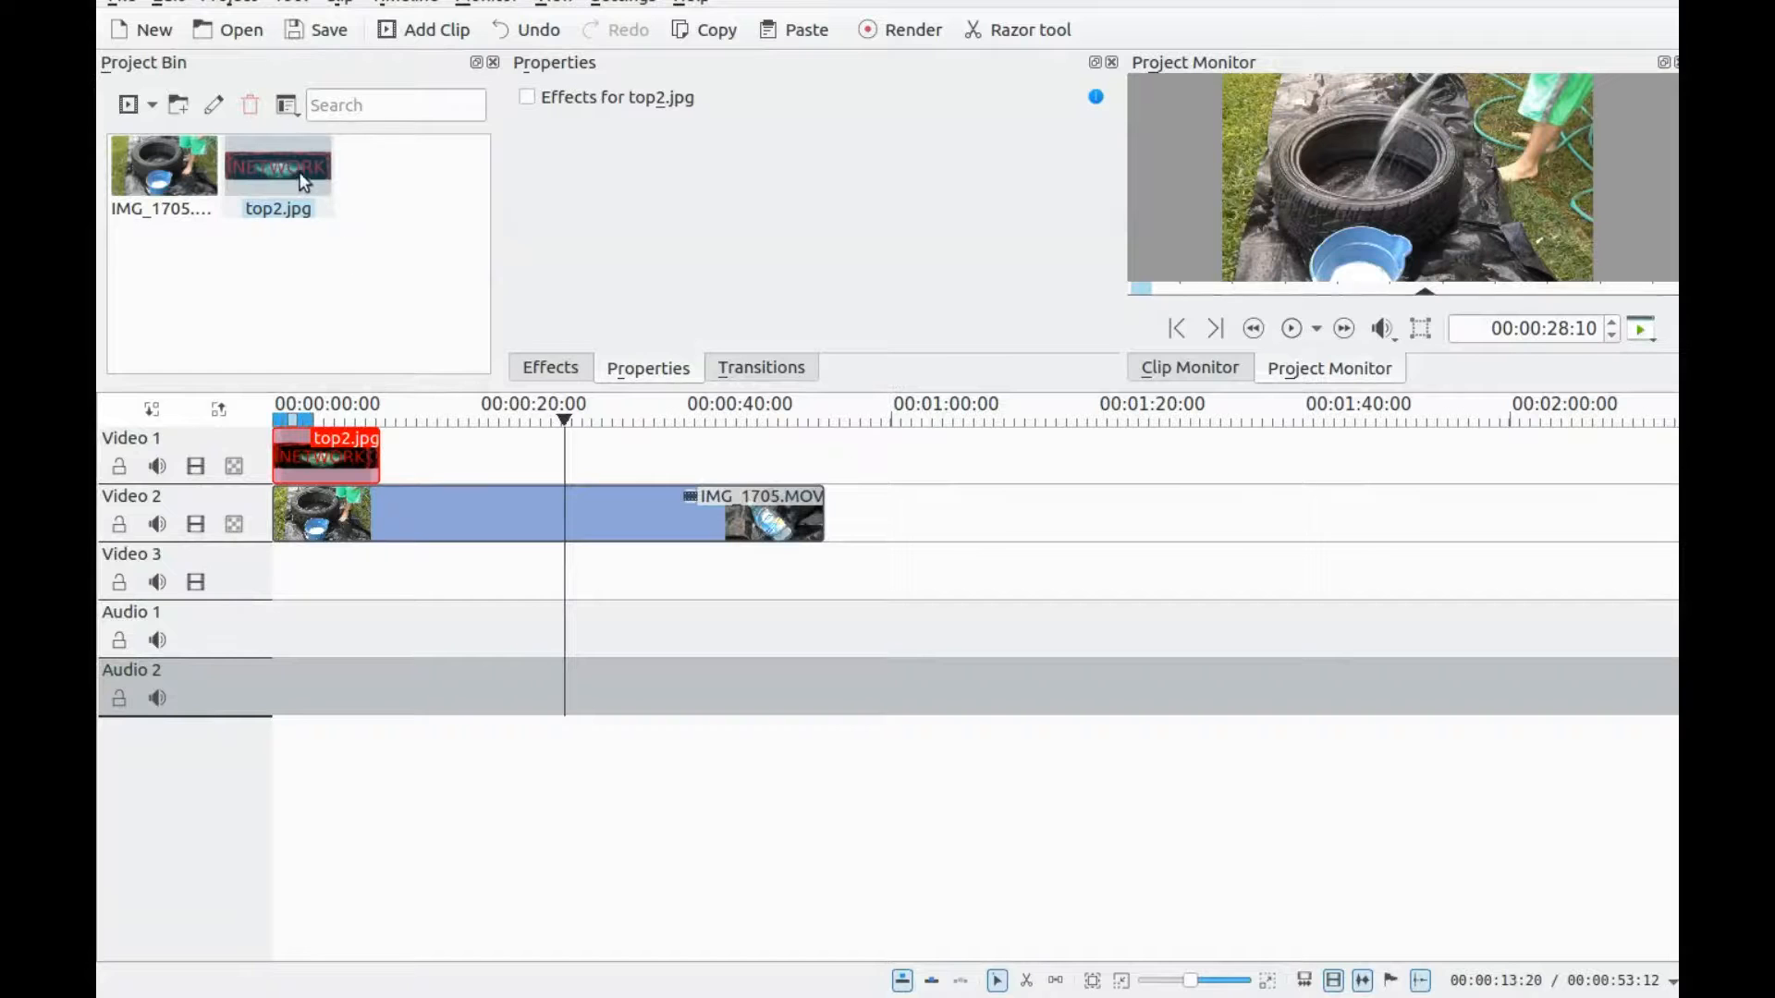
Step: Place a second NETWORK image clip over the tire video near 18 s with a Dissolve into it
left_click(277, 181)
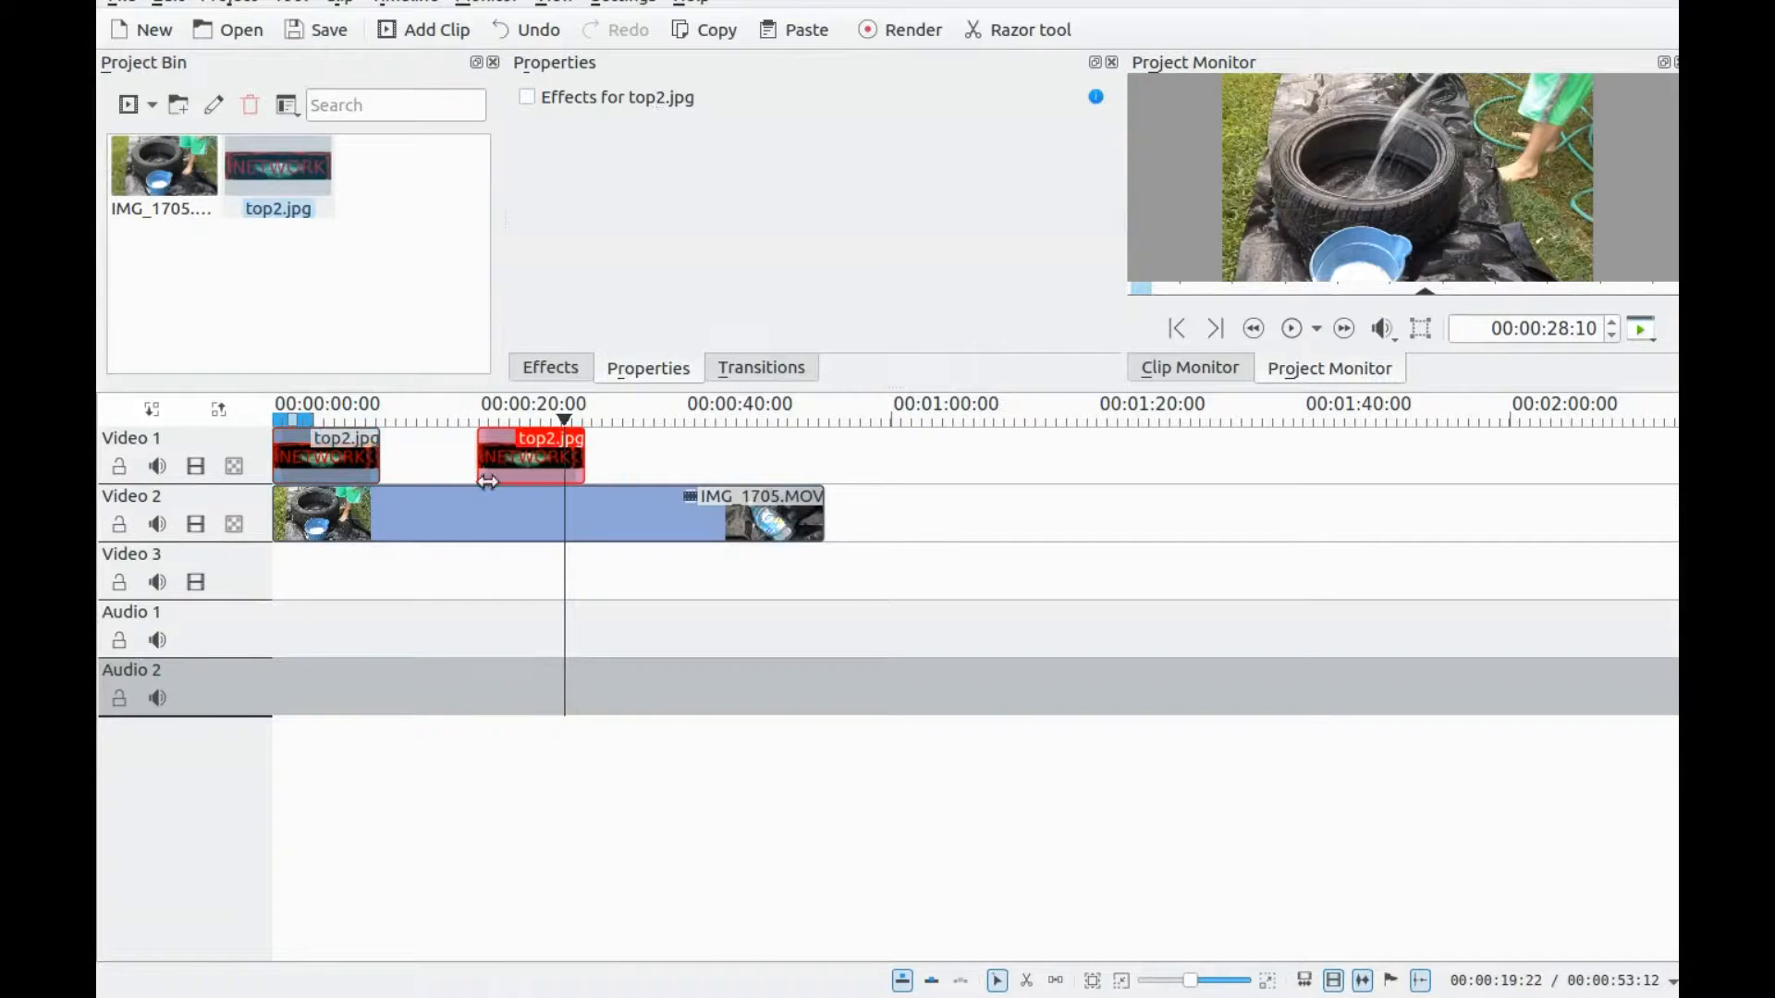
left_click(510, 455)
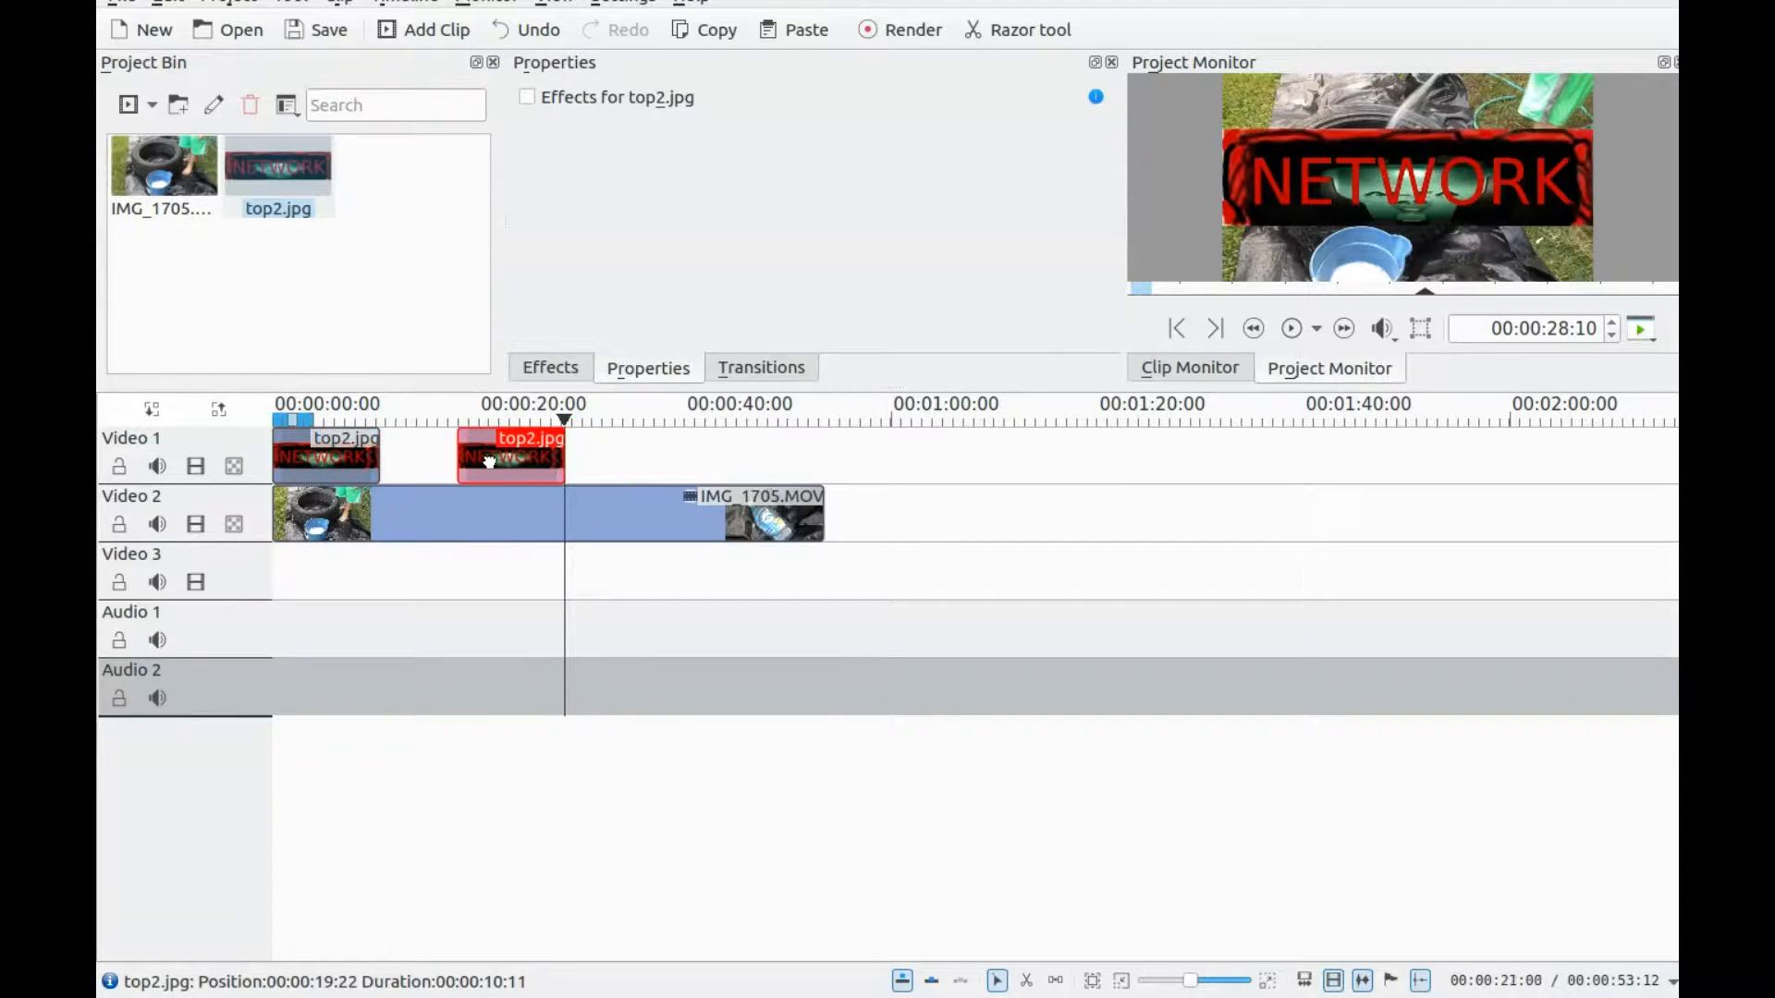
left_click(475, 512)
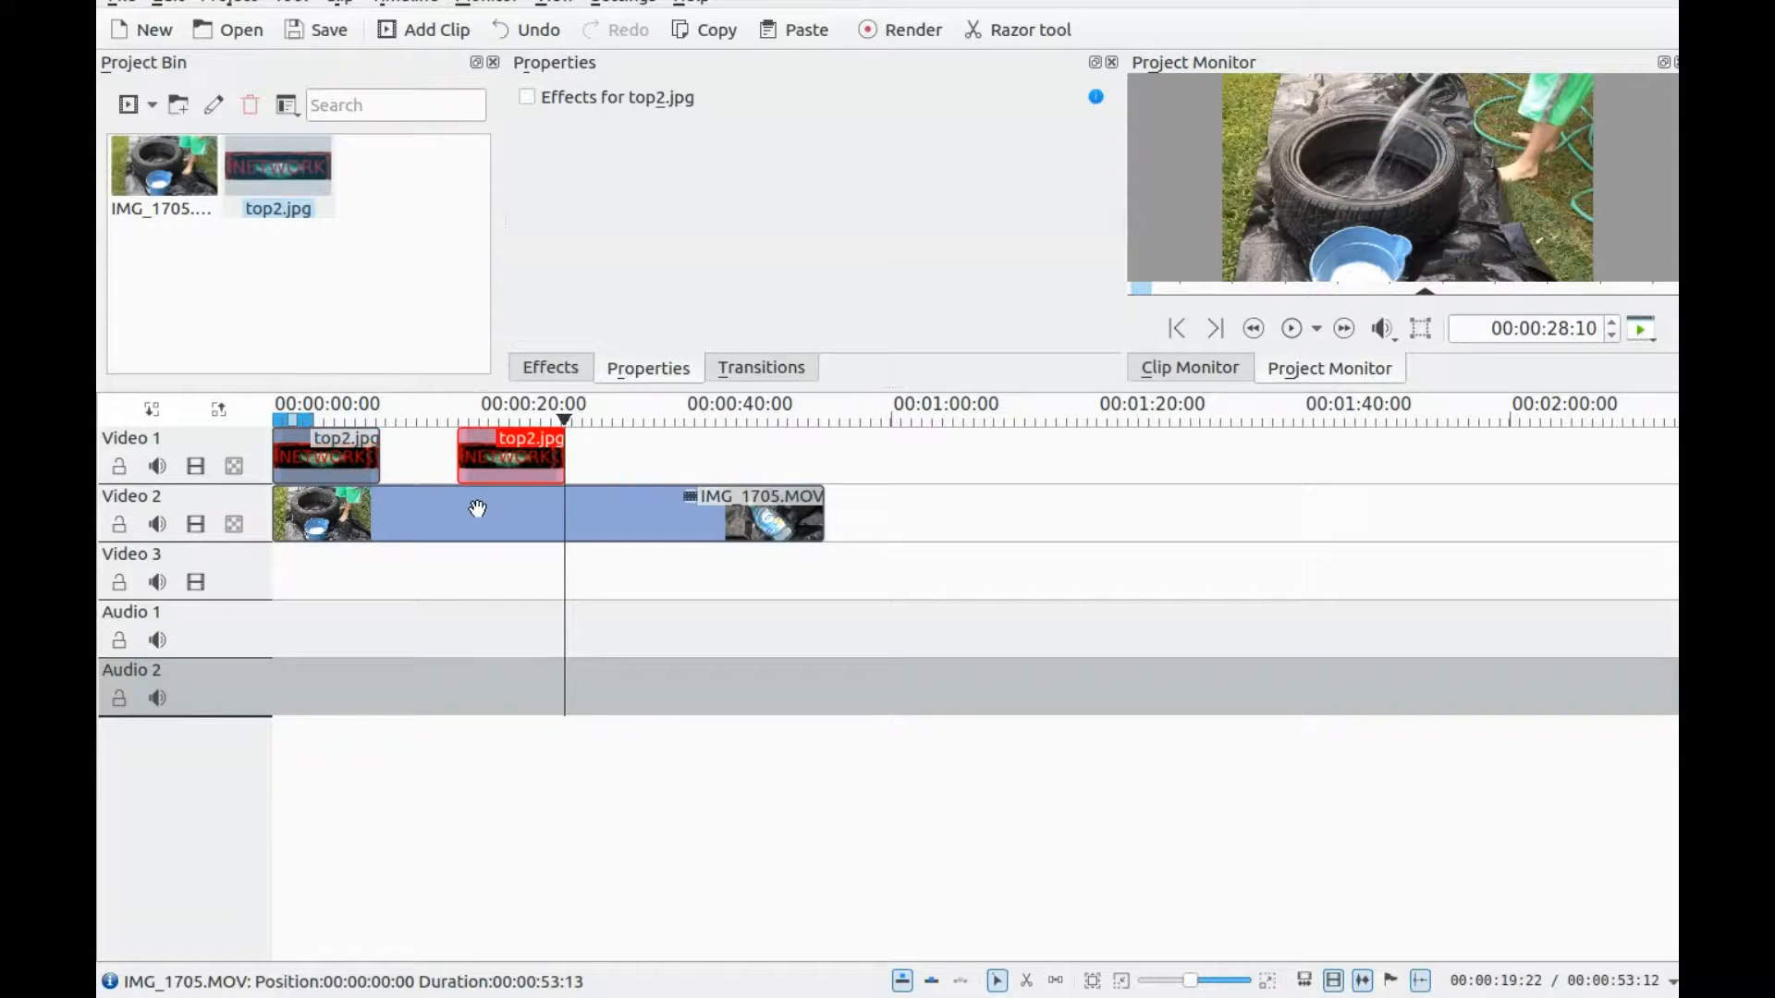
mouse_move(464, 487)
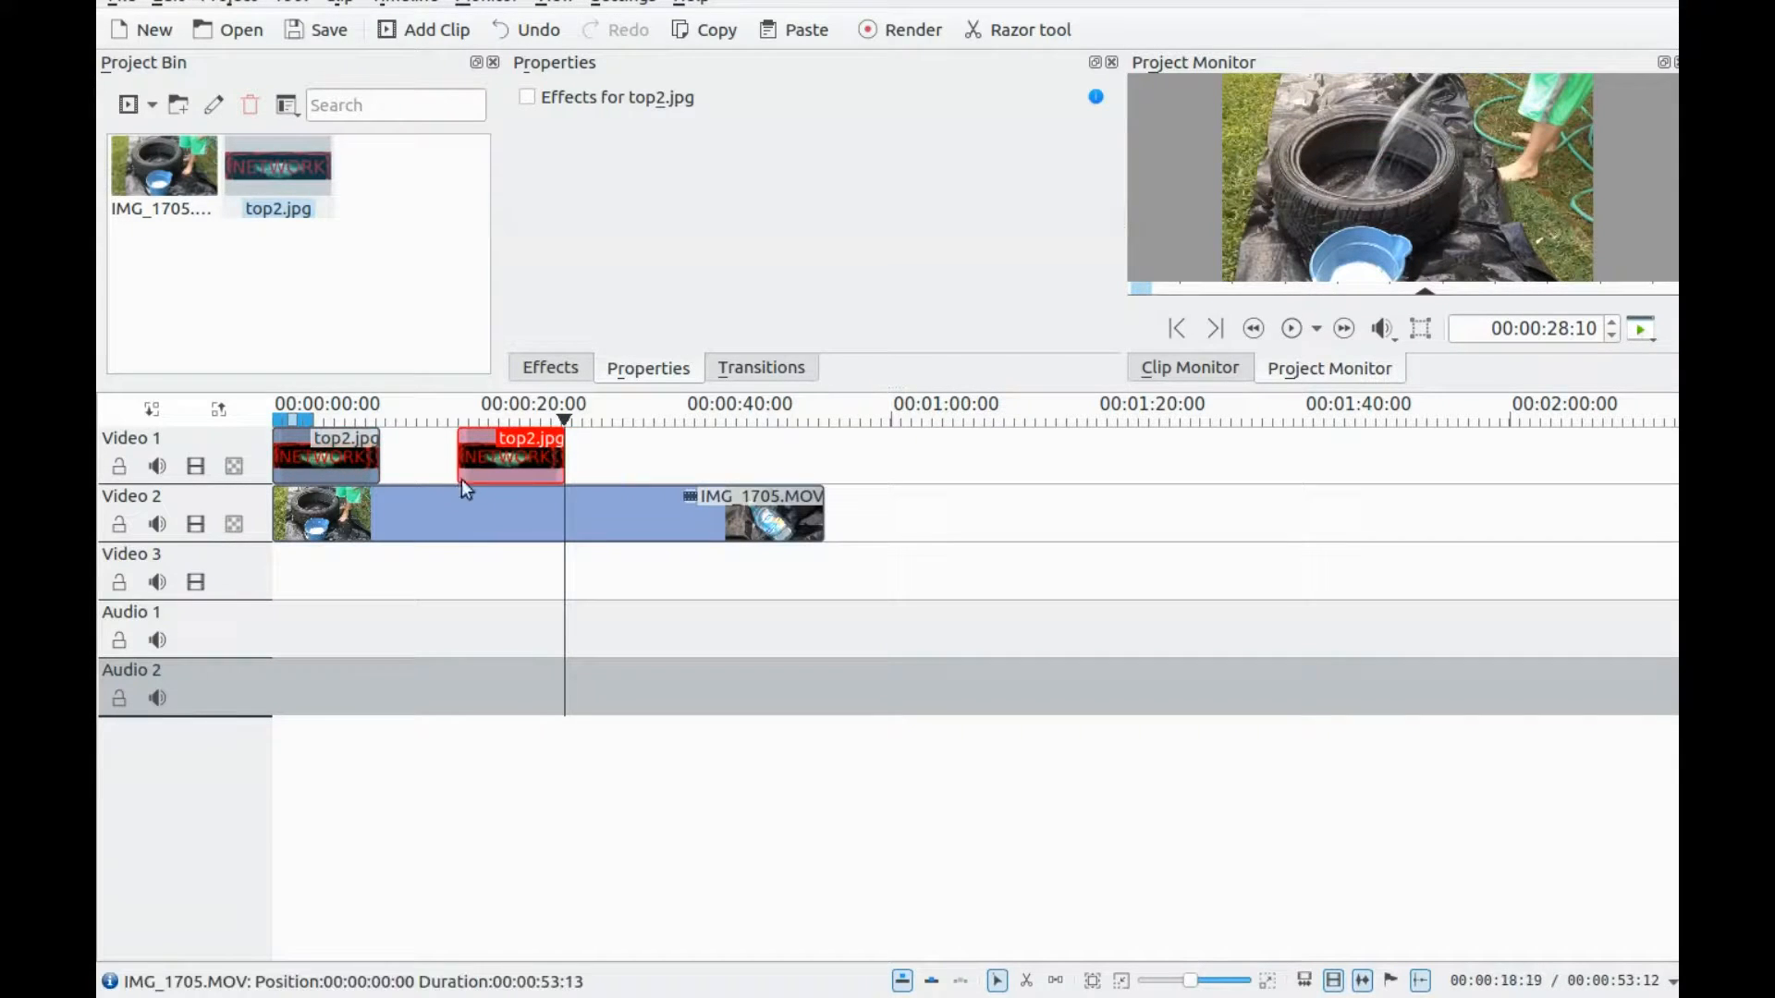
mouse_move(466, 477)
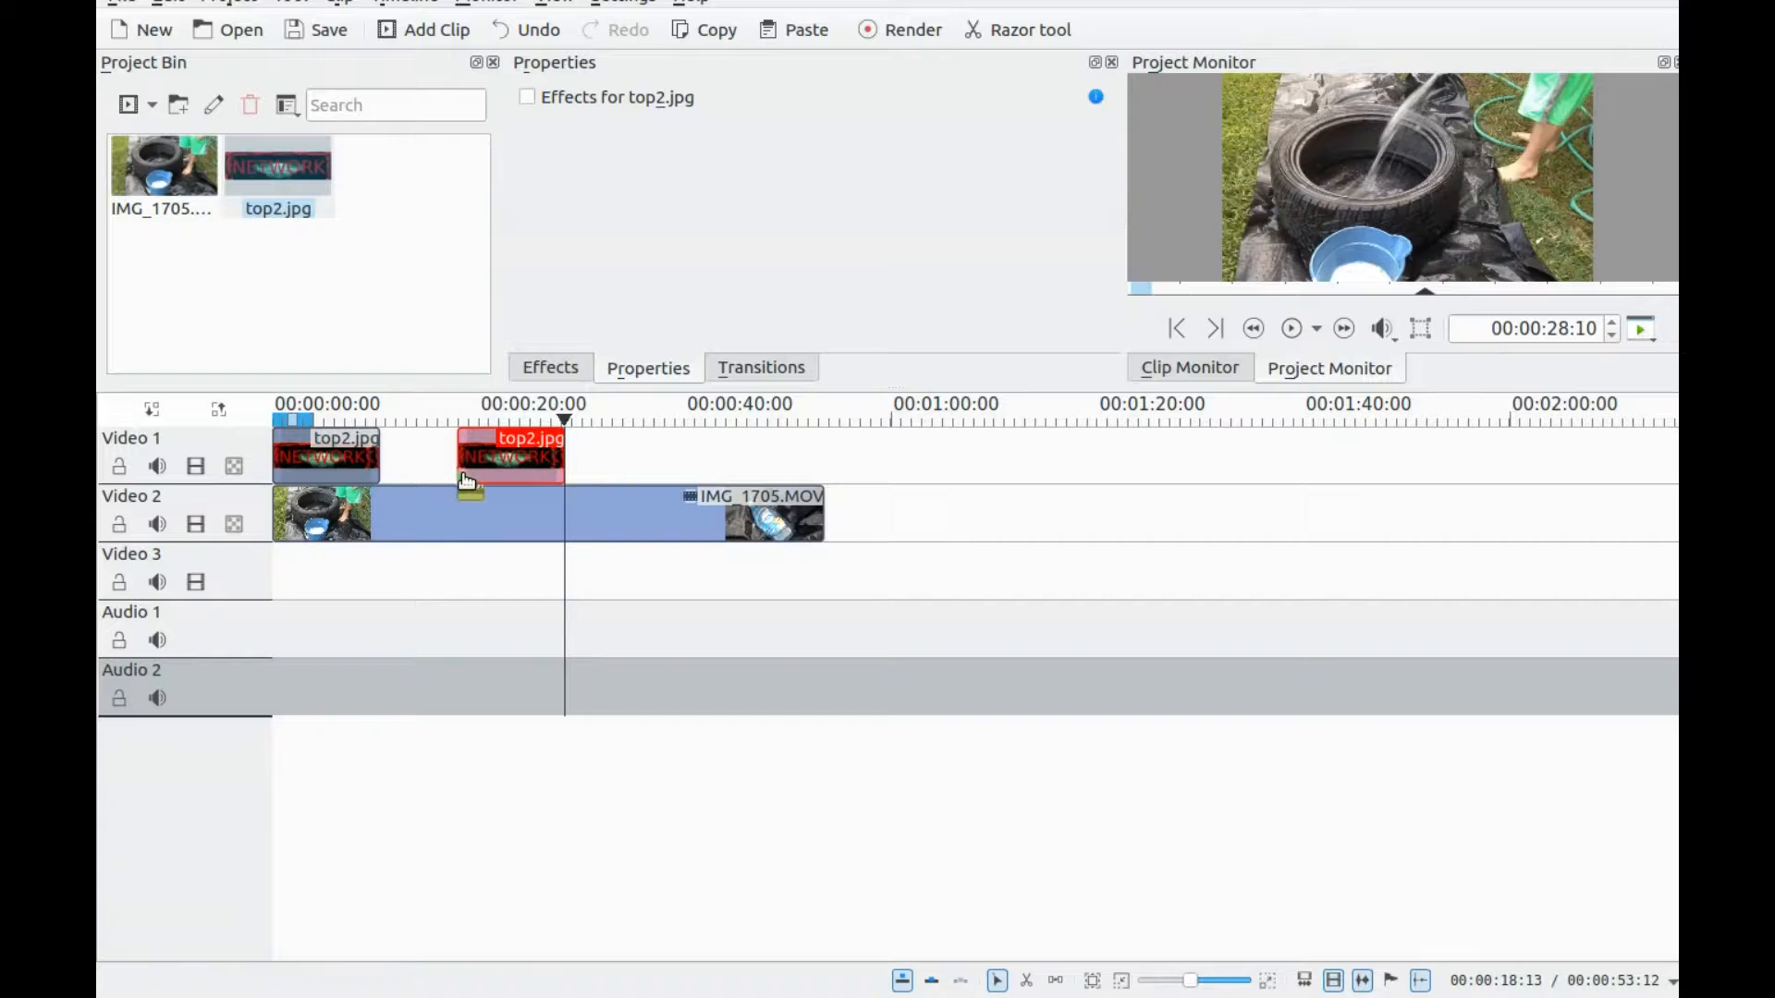
left_click(466, 484)
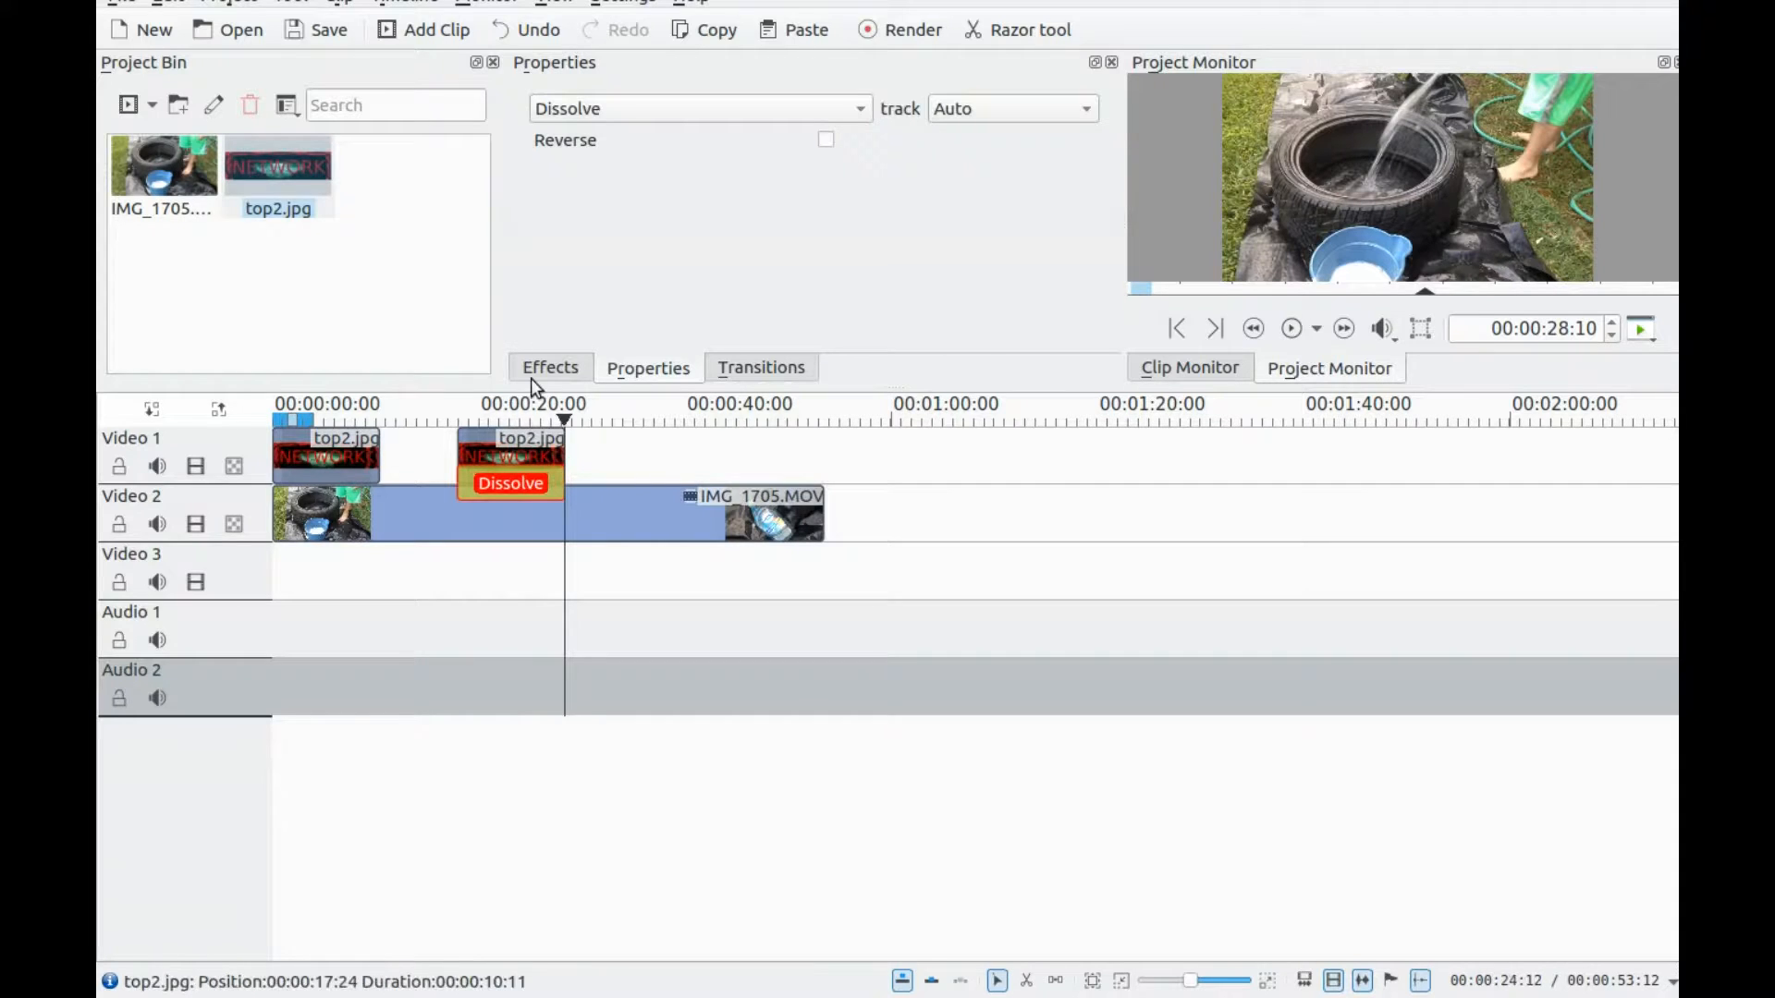
Step: Add the Chroma Key effect from the Effects list to the second NETWORK clip
left_click(551, 366)
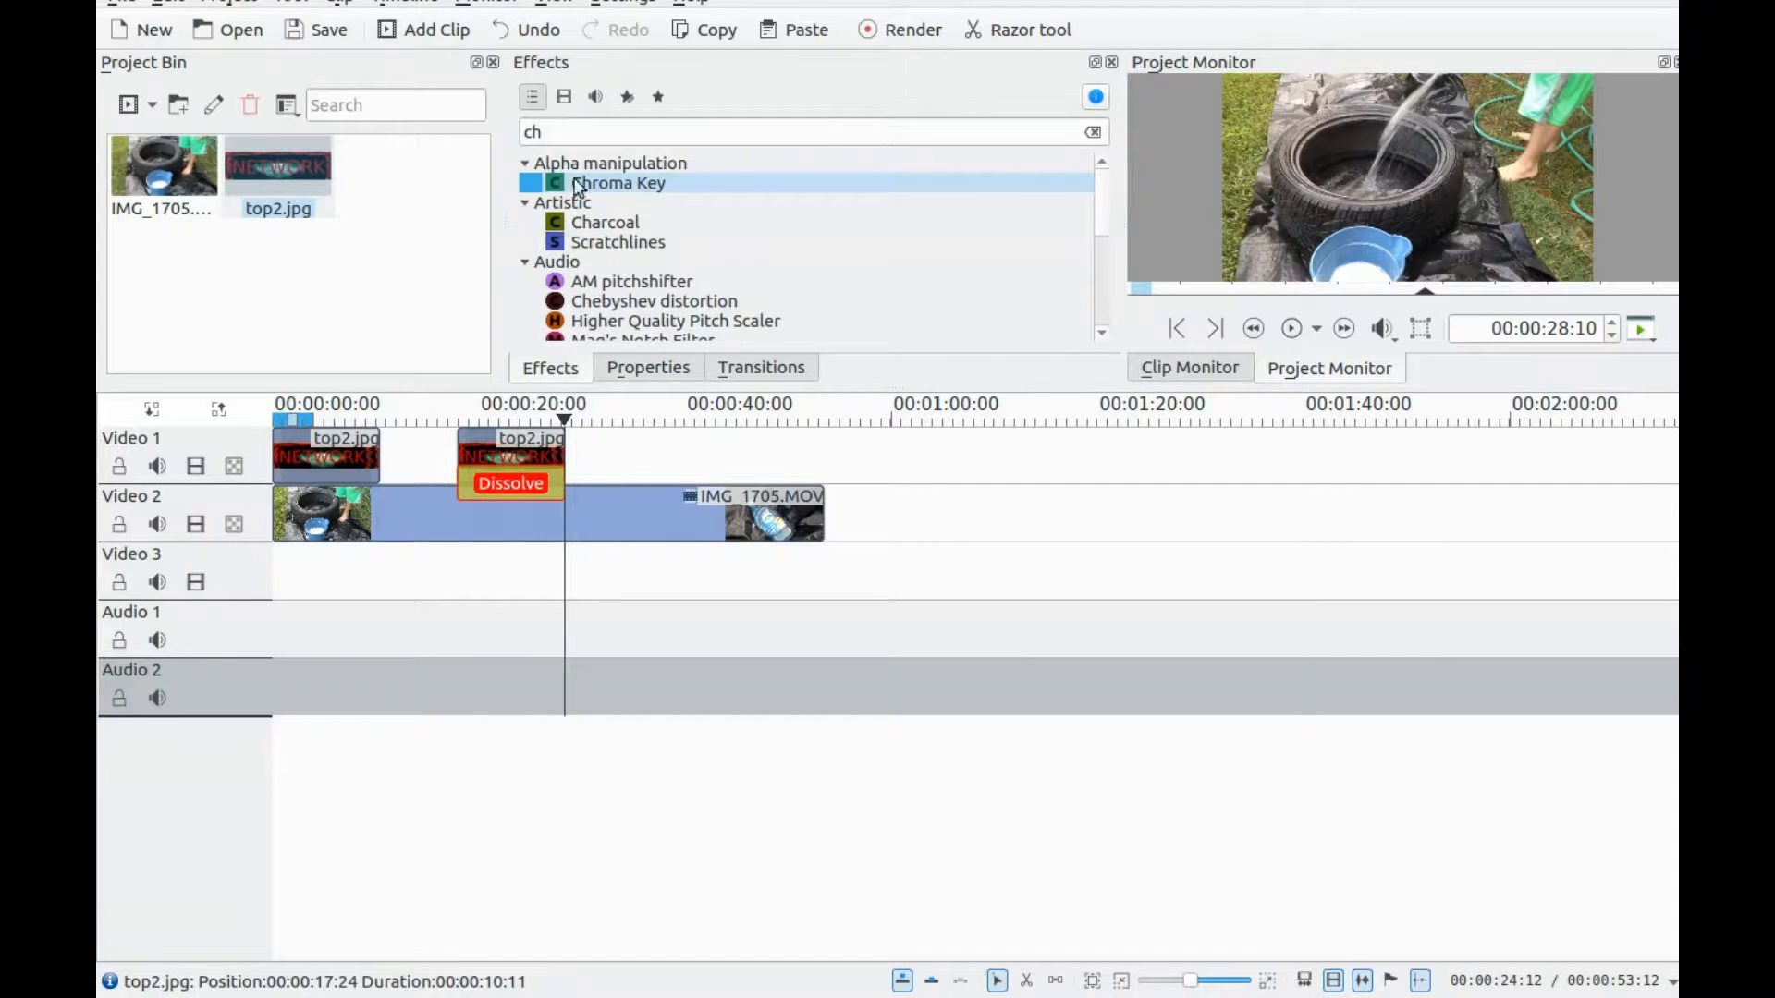
mouse_move(618, 183)
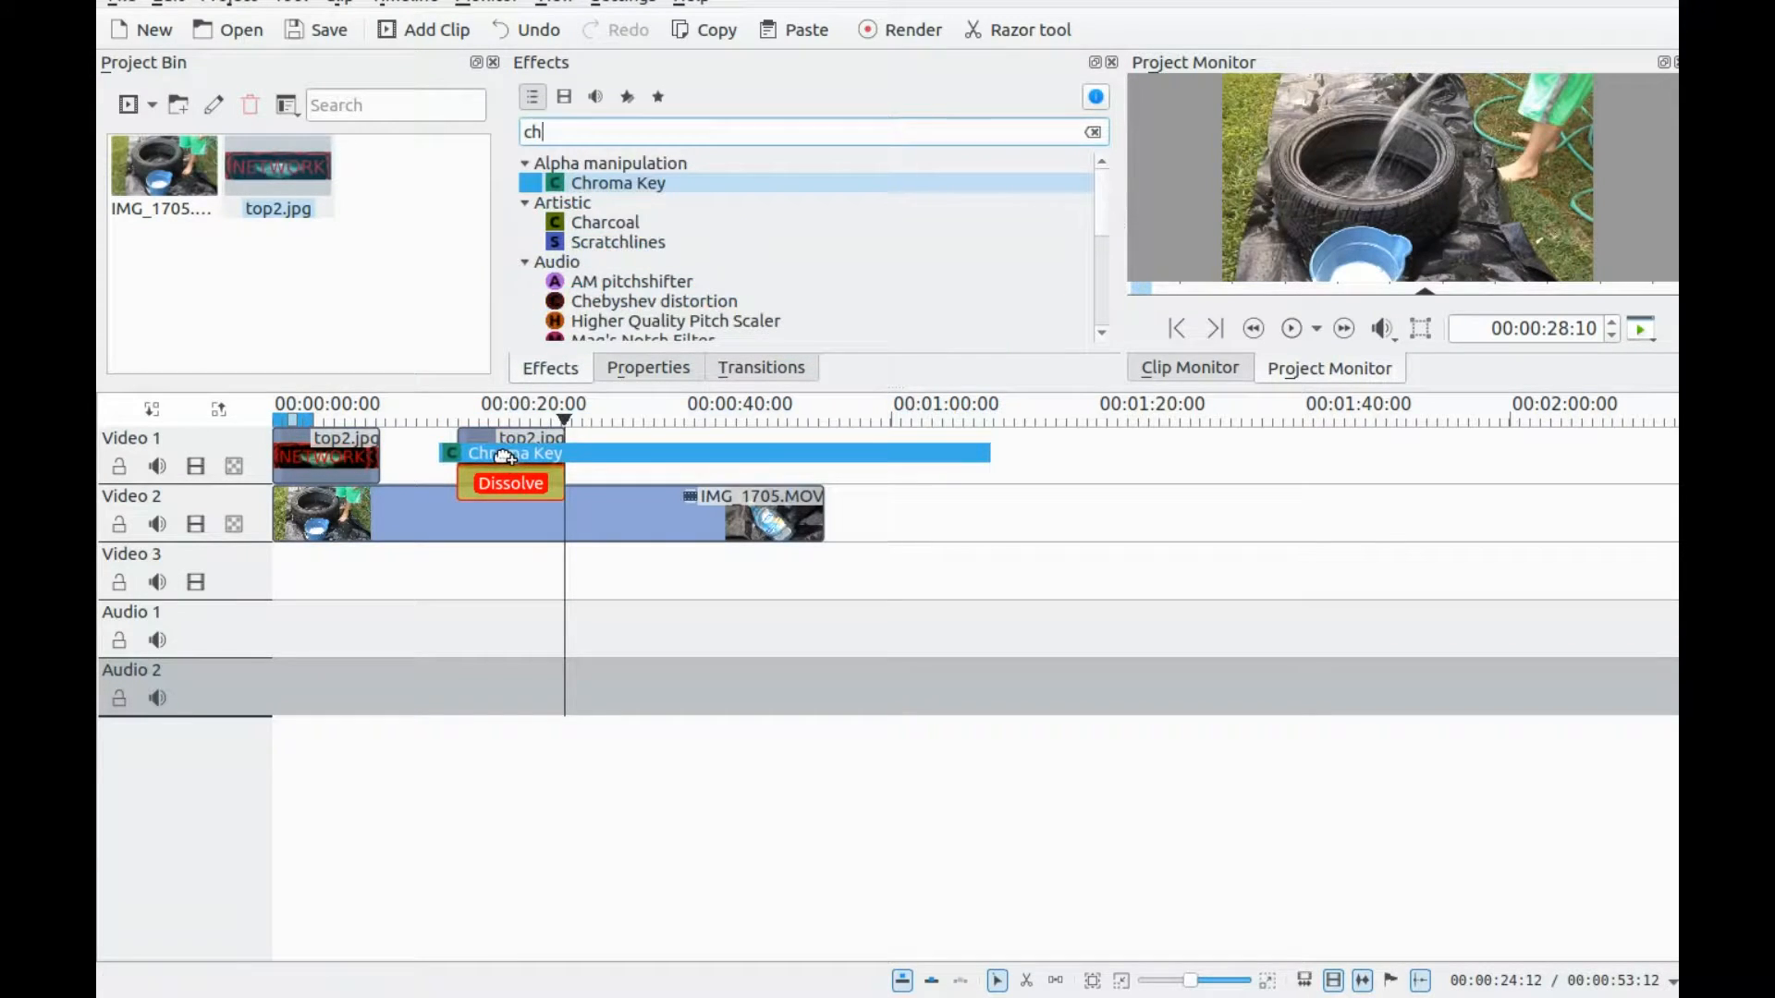
double_click(617, 183)
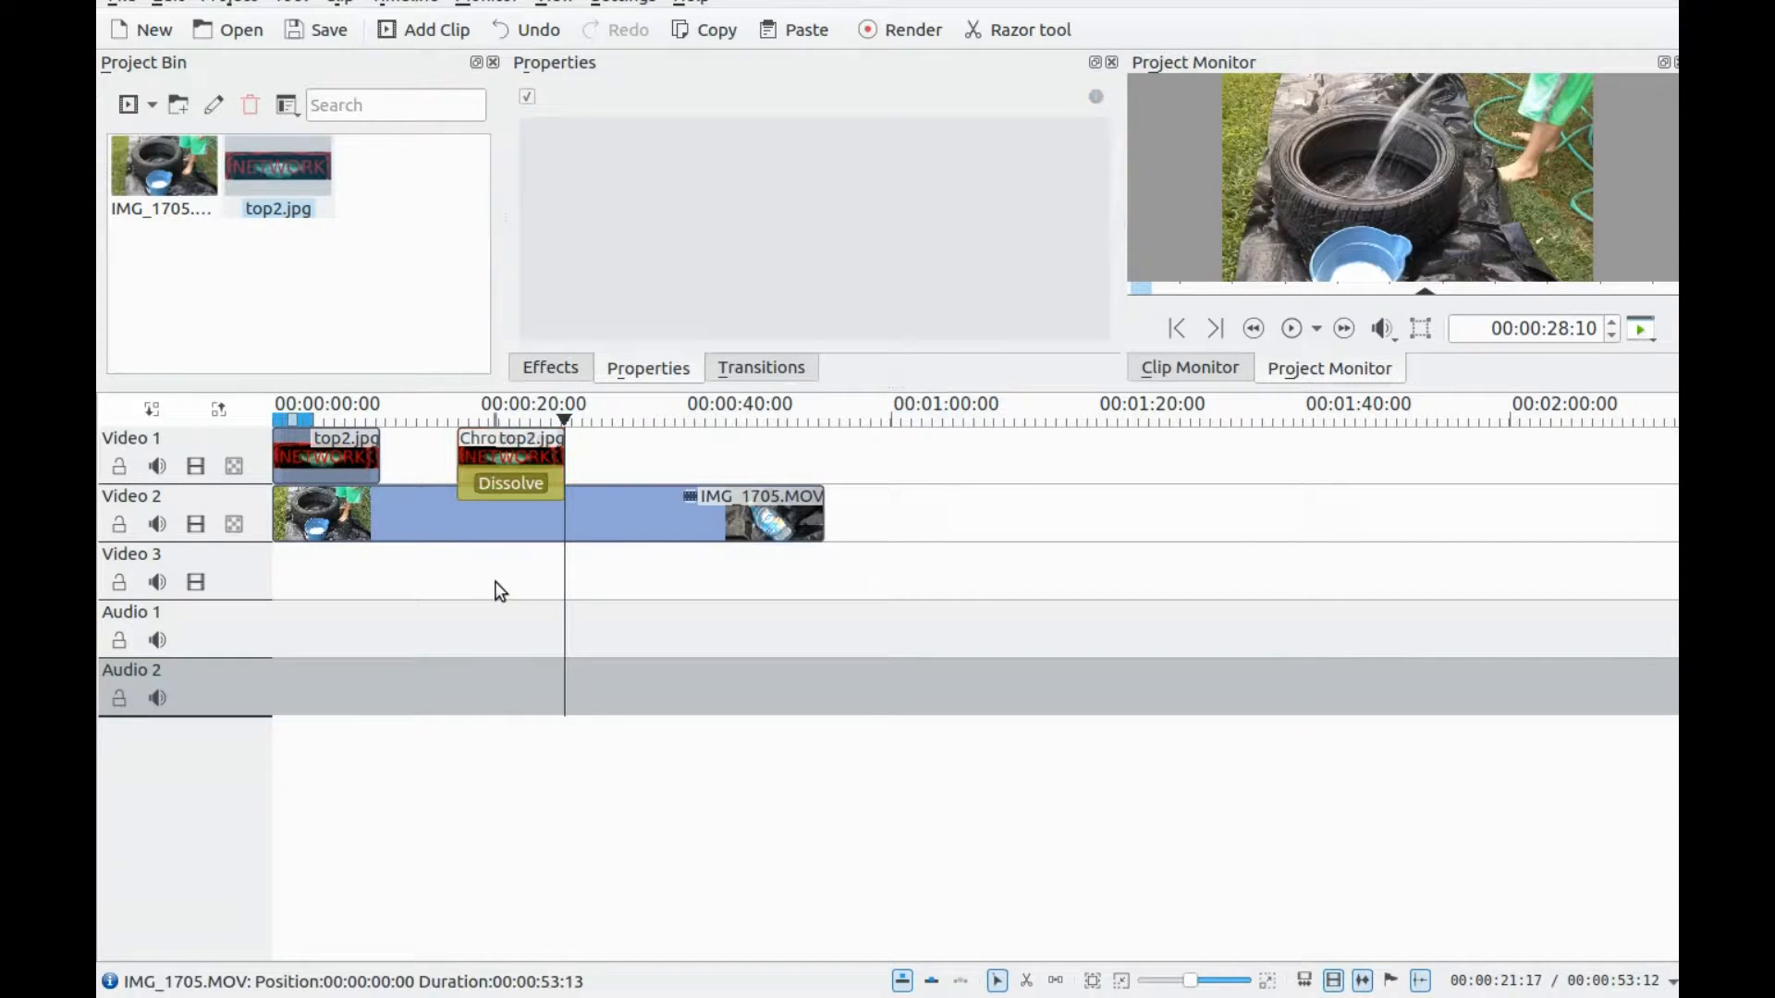
Step: Preview the overlay near 21 s and show the second NETWORK clip's Chroma Key settings
left_click(495, 403)
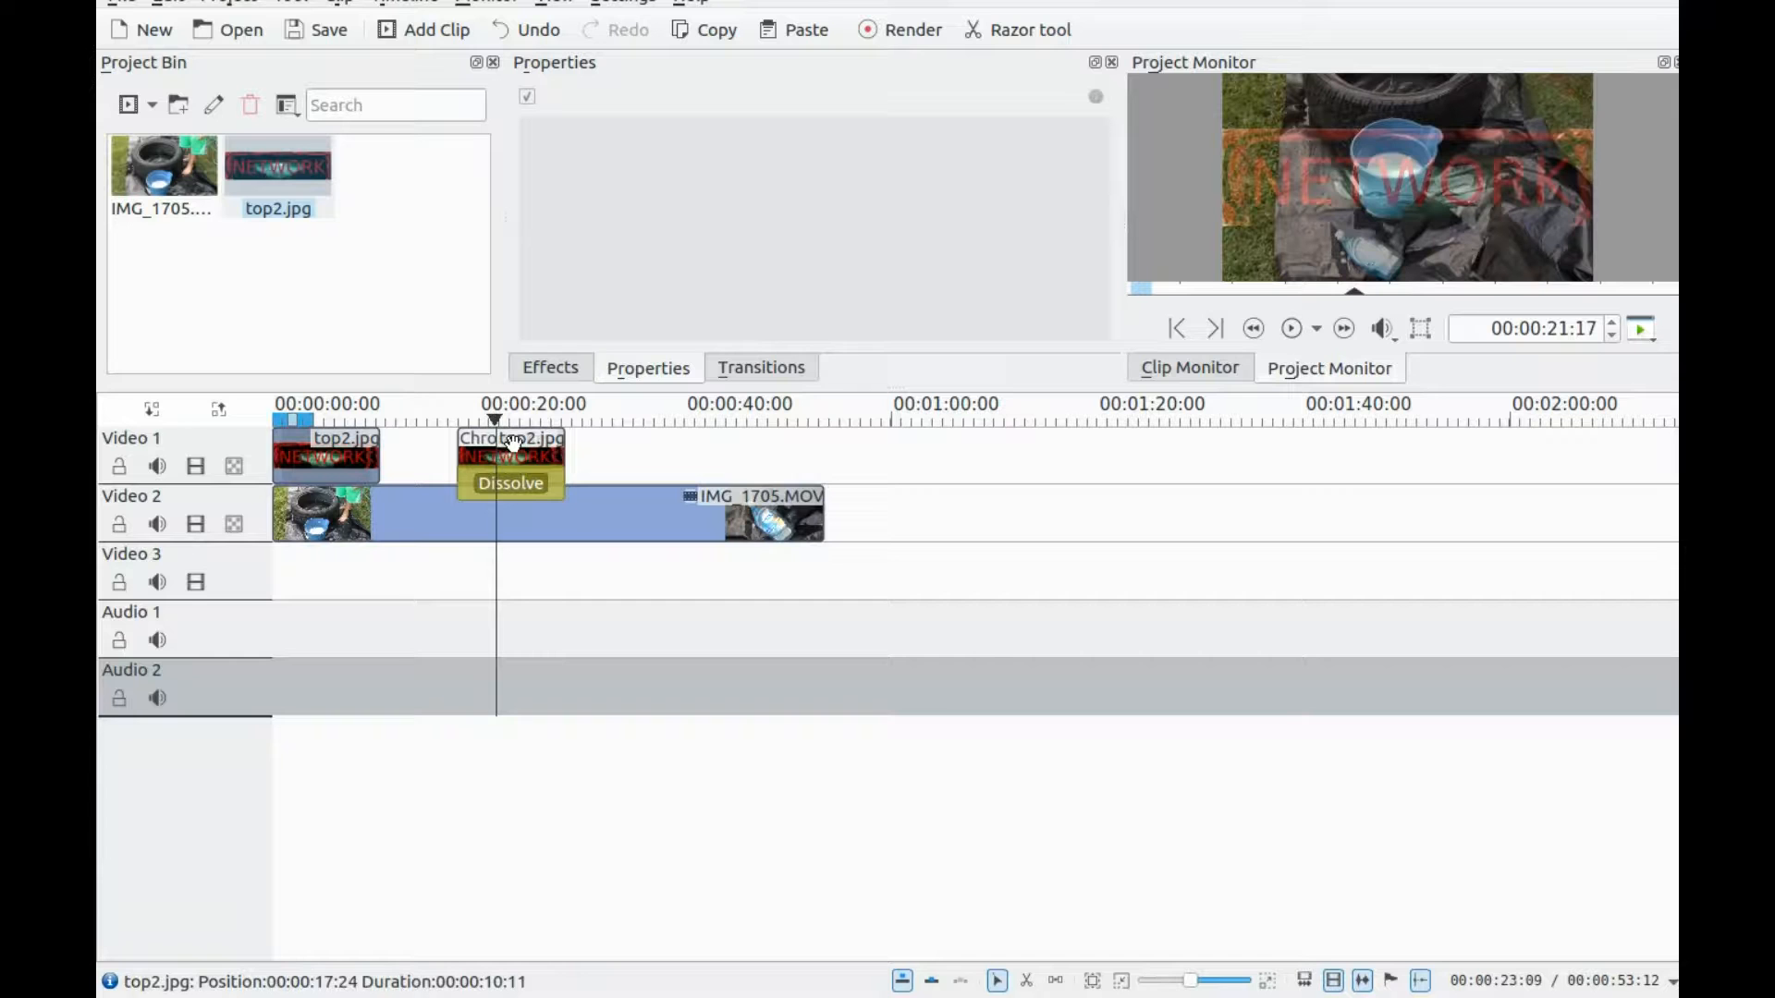
left_click(510, 453)
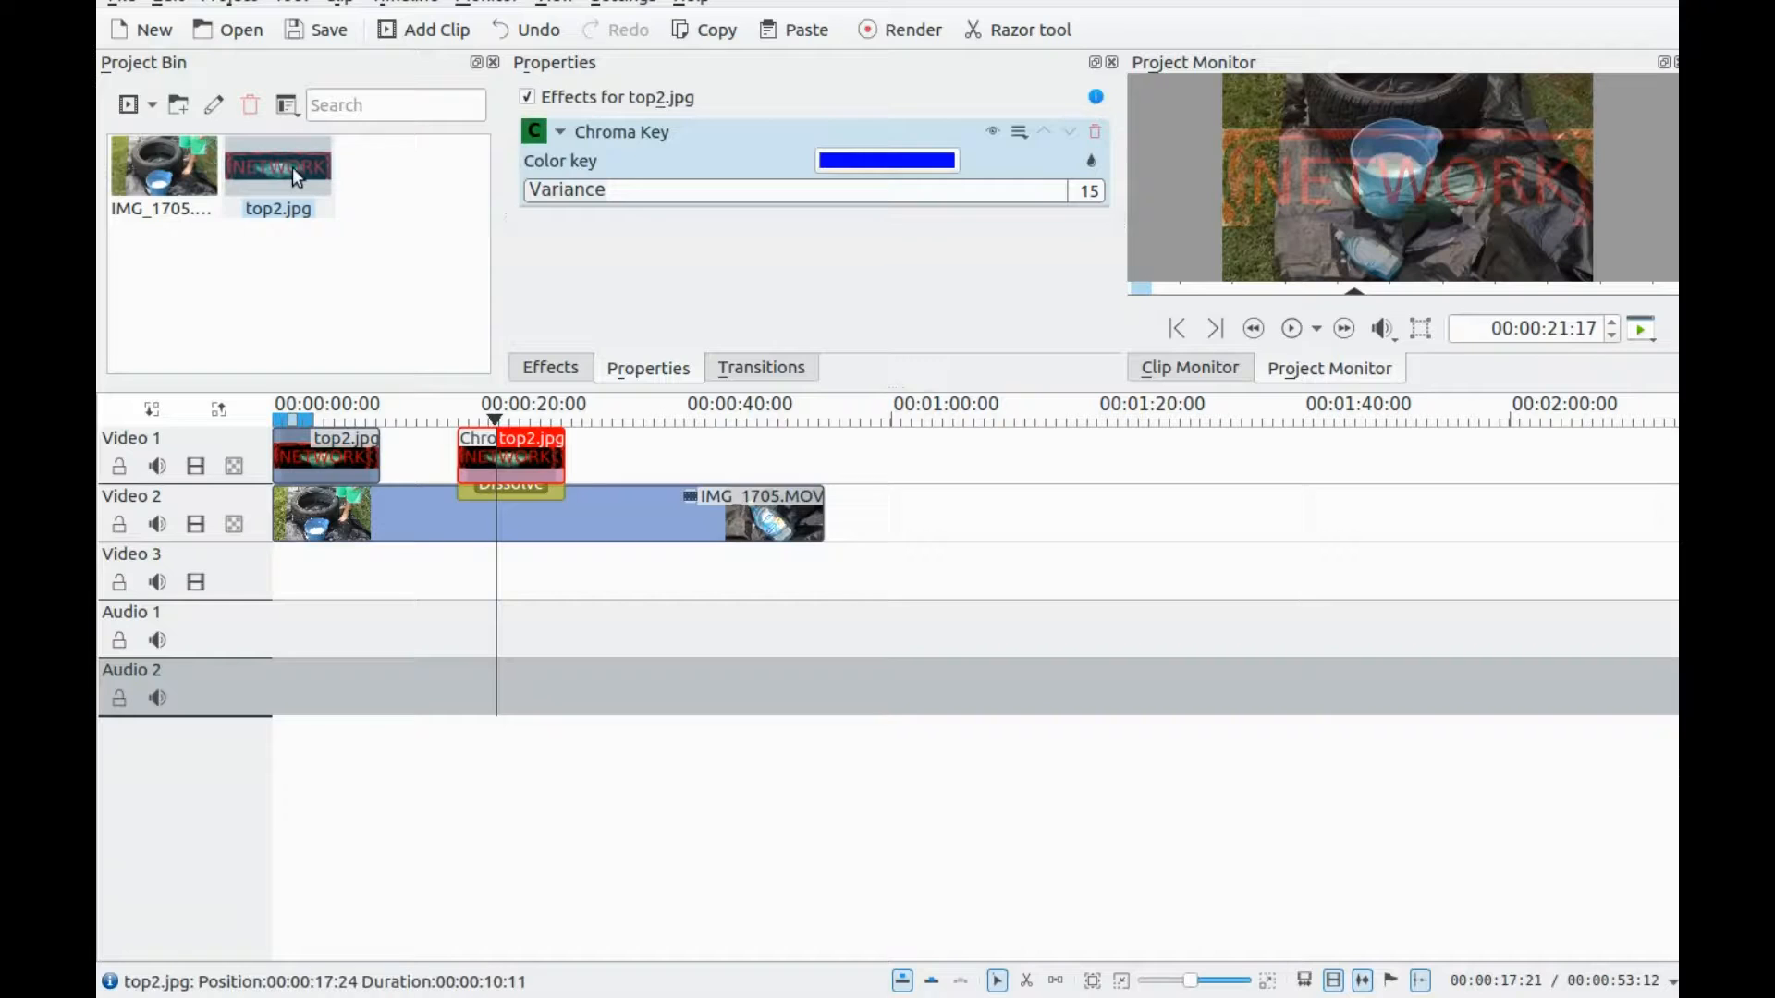
Step: Change the second clip's Chroma Key colour from blue to white (#ffffff)
left_click(277, 166)
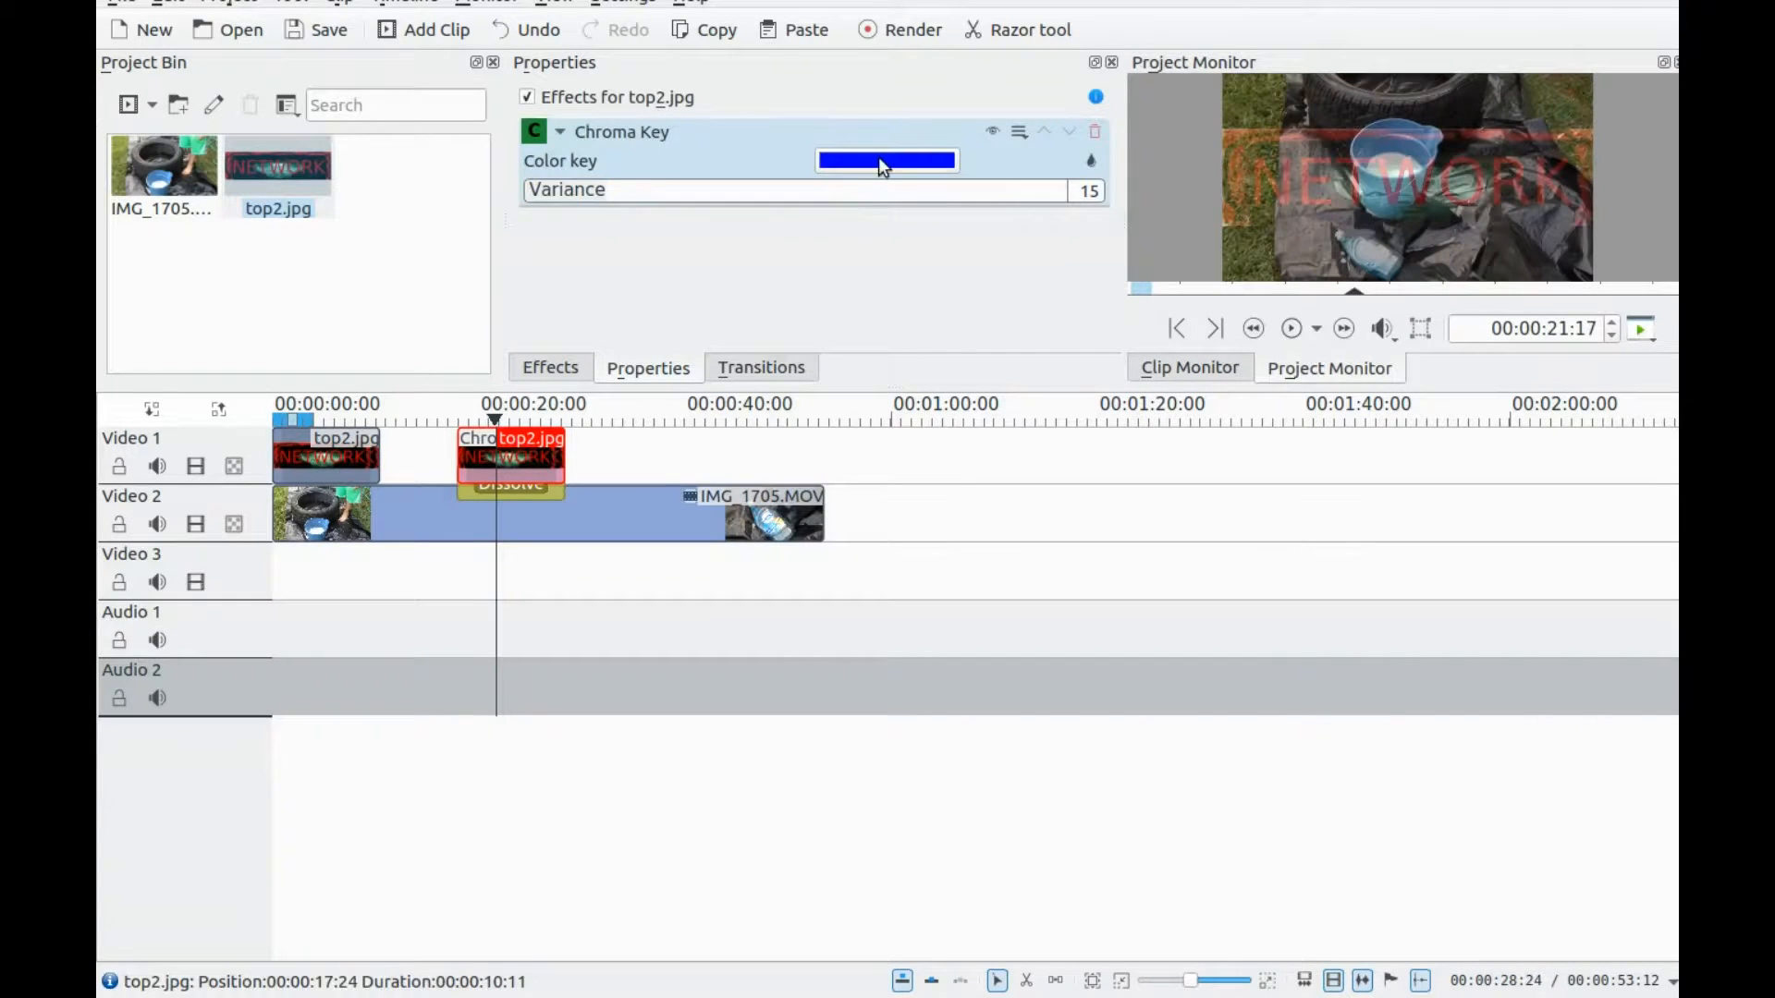
left_click(886, 159)
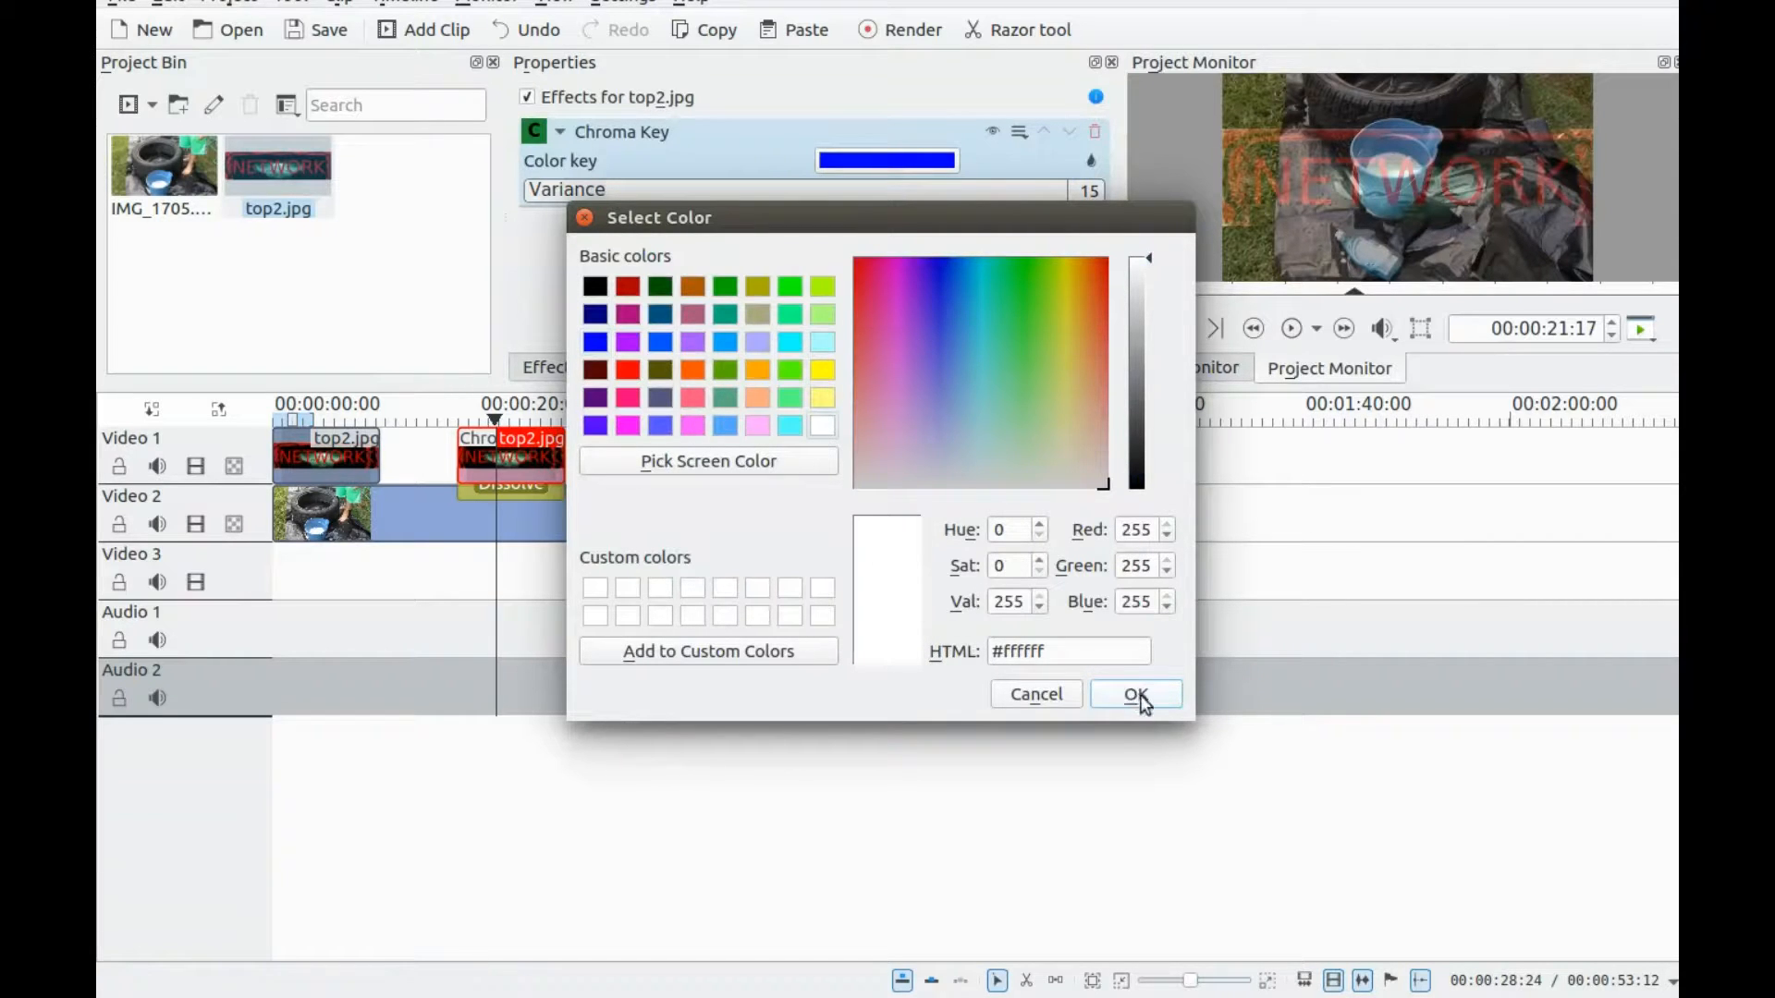
left_click(1135, 693)
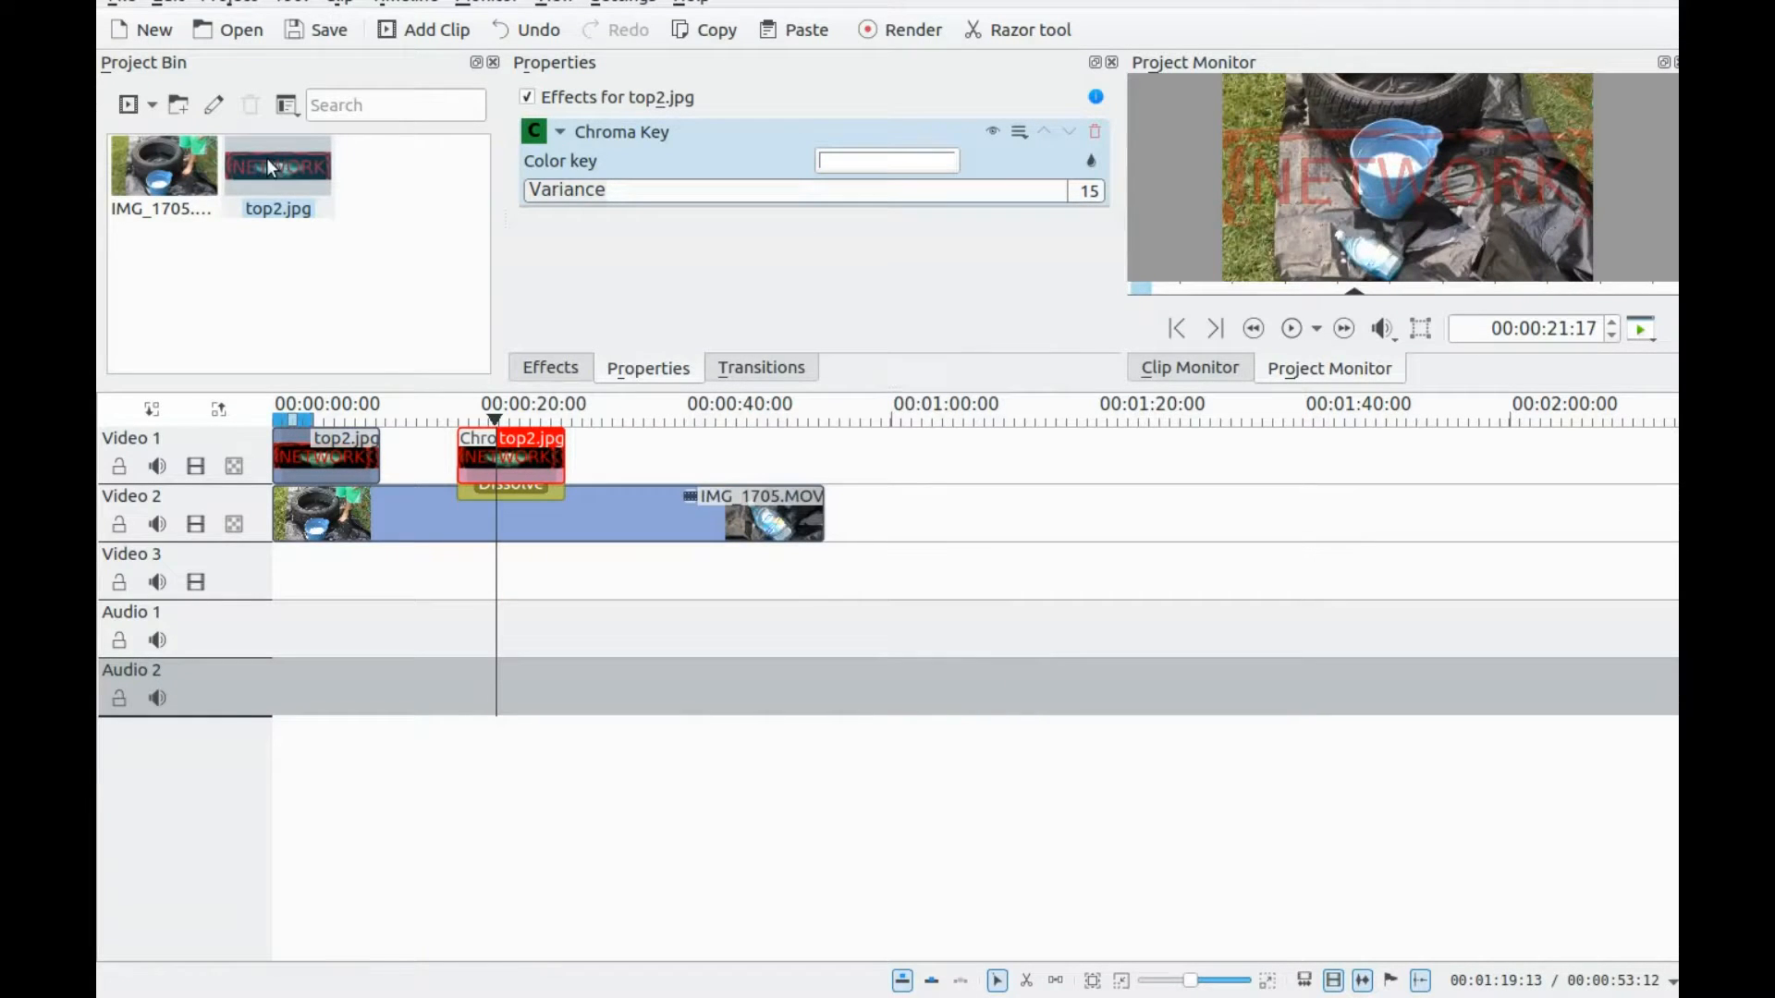
Step: Place a third NETWORK clip over the tire video near 32 s with dissolves, playhead inside it
left_click_drag(277, 165, 627, 436)
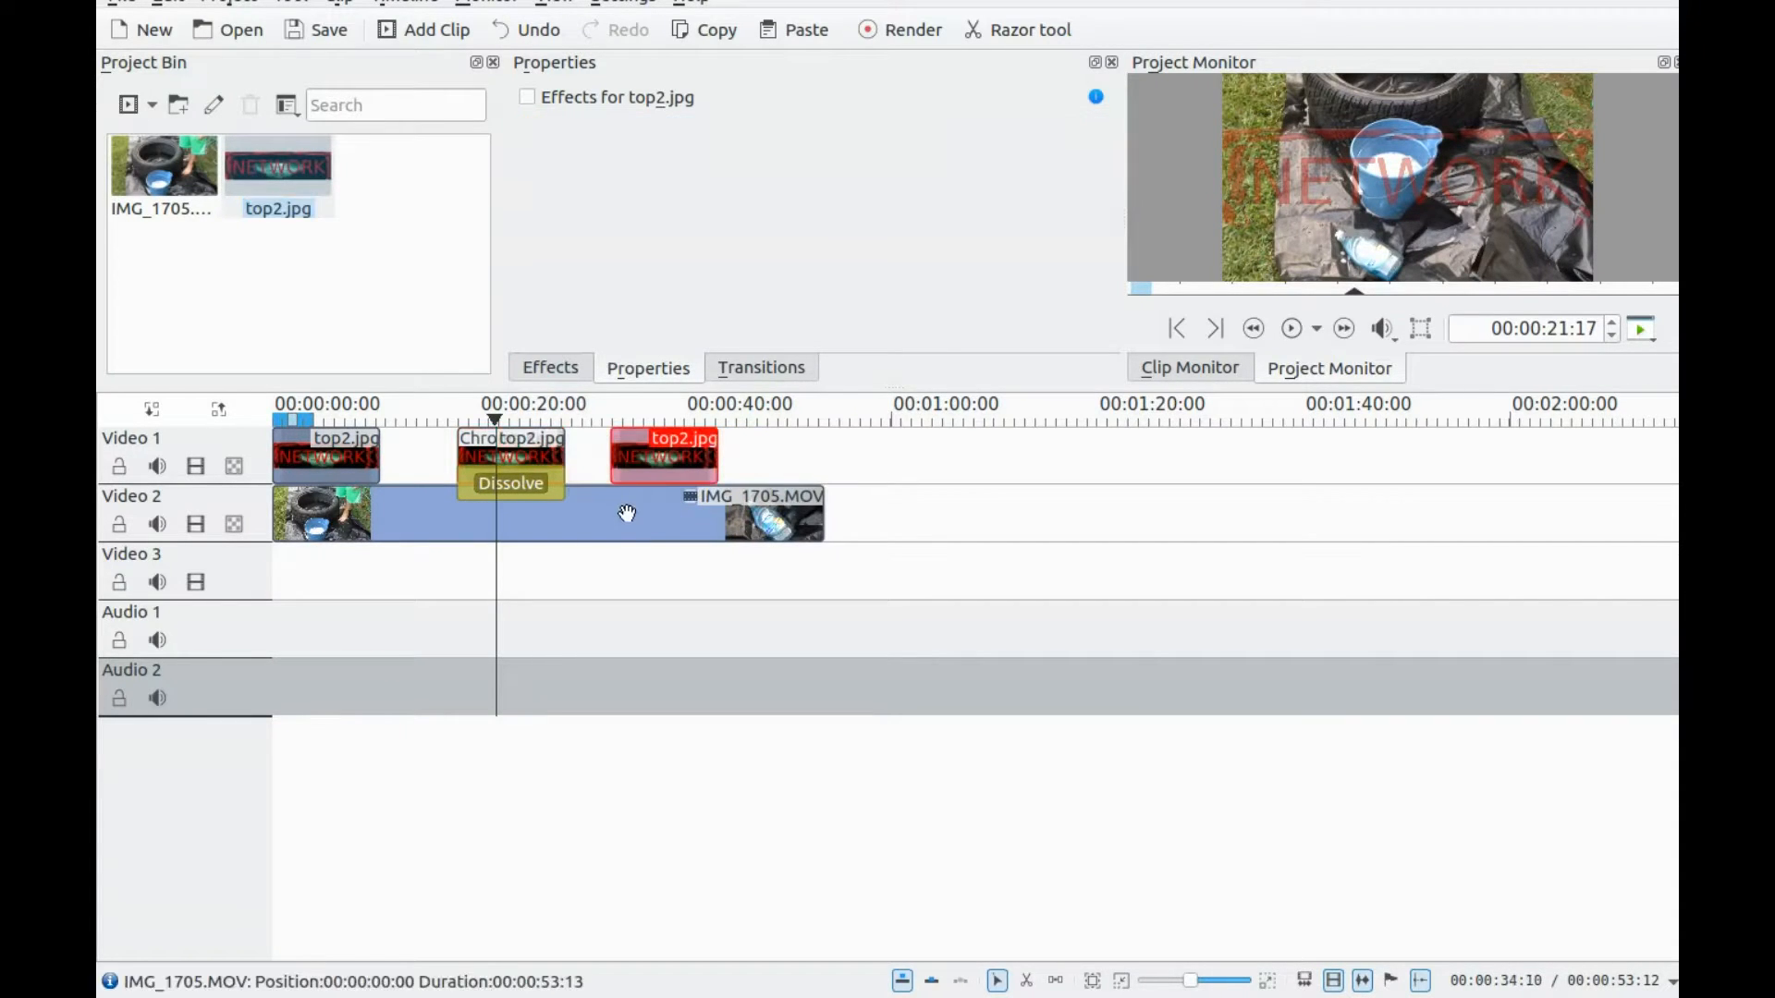
mouse_move(612, 481)
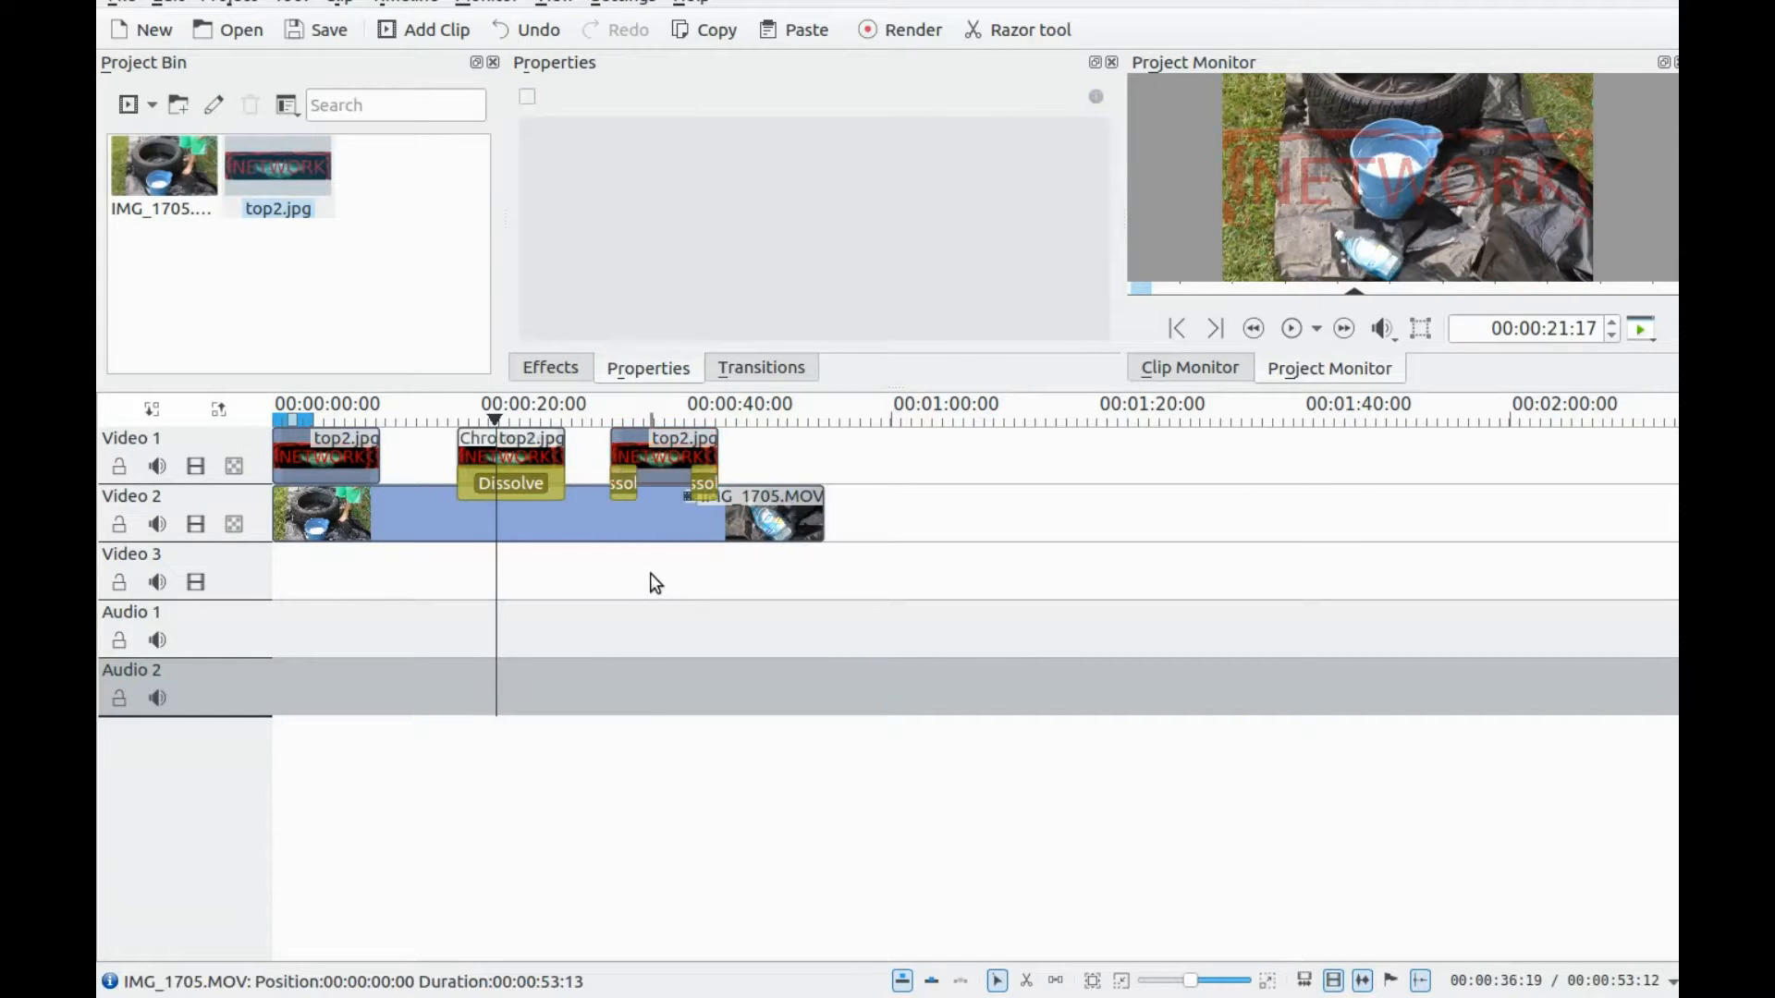
left_click(650, 419)
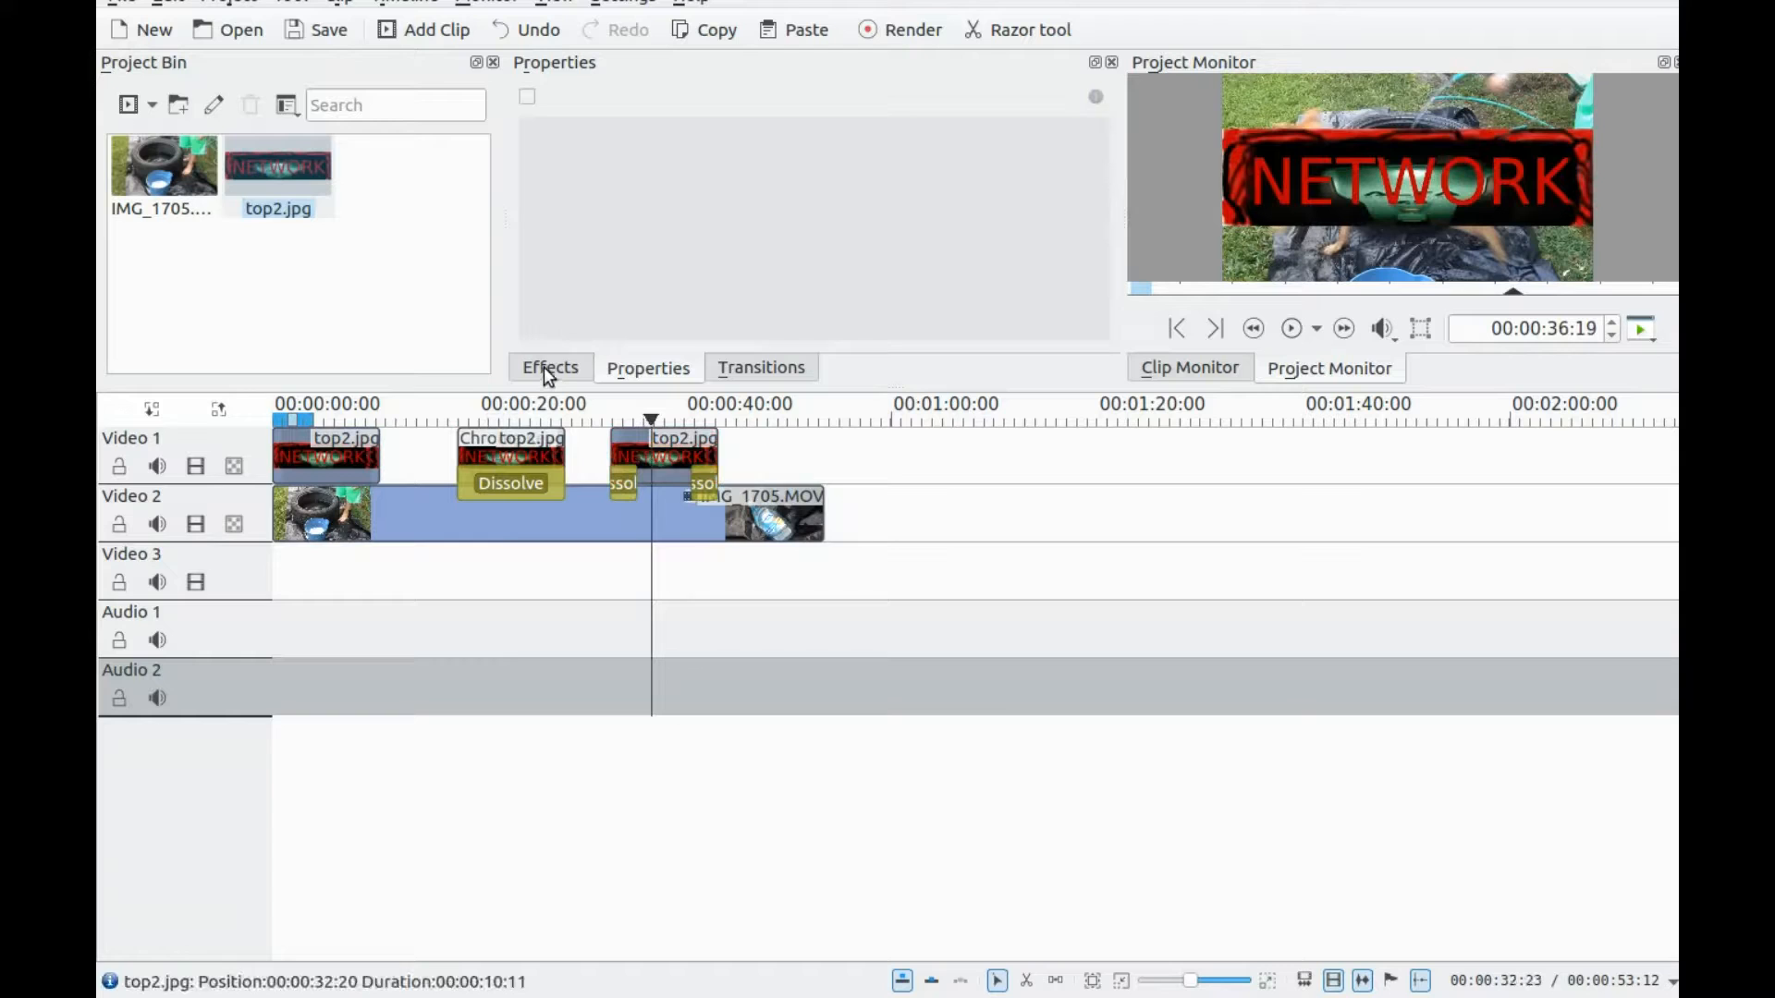
Step: Add the Chroma Key effect from the Effects list to the third NETWORK clip
left_click(550, 366)
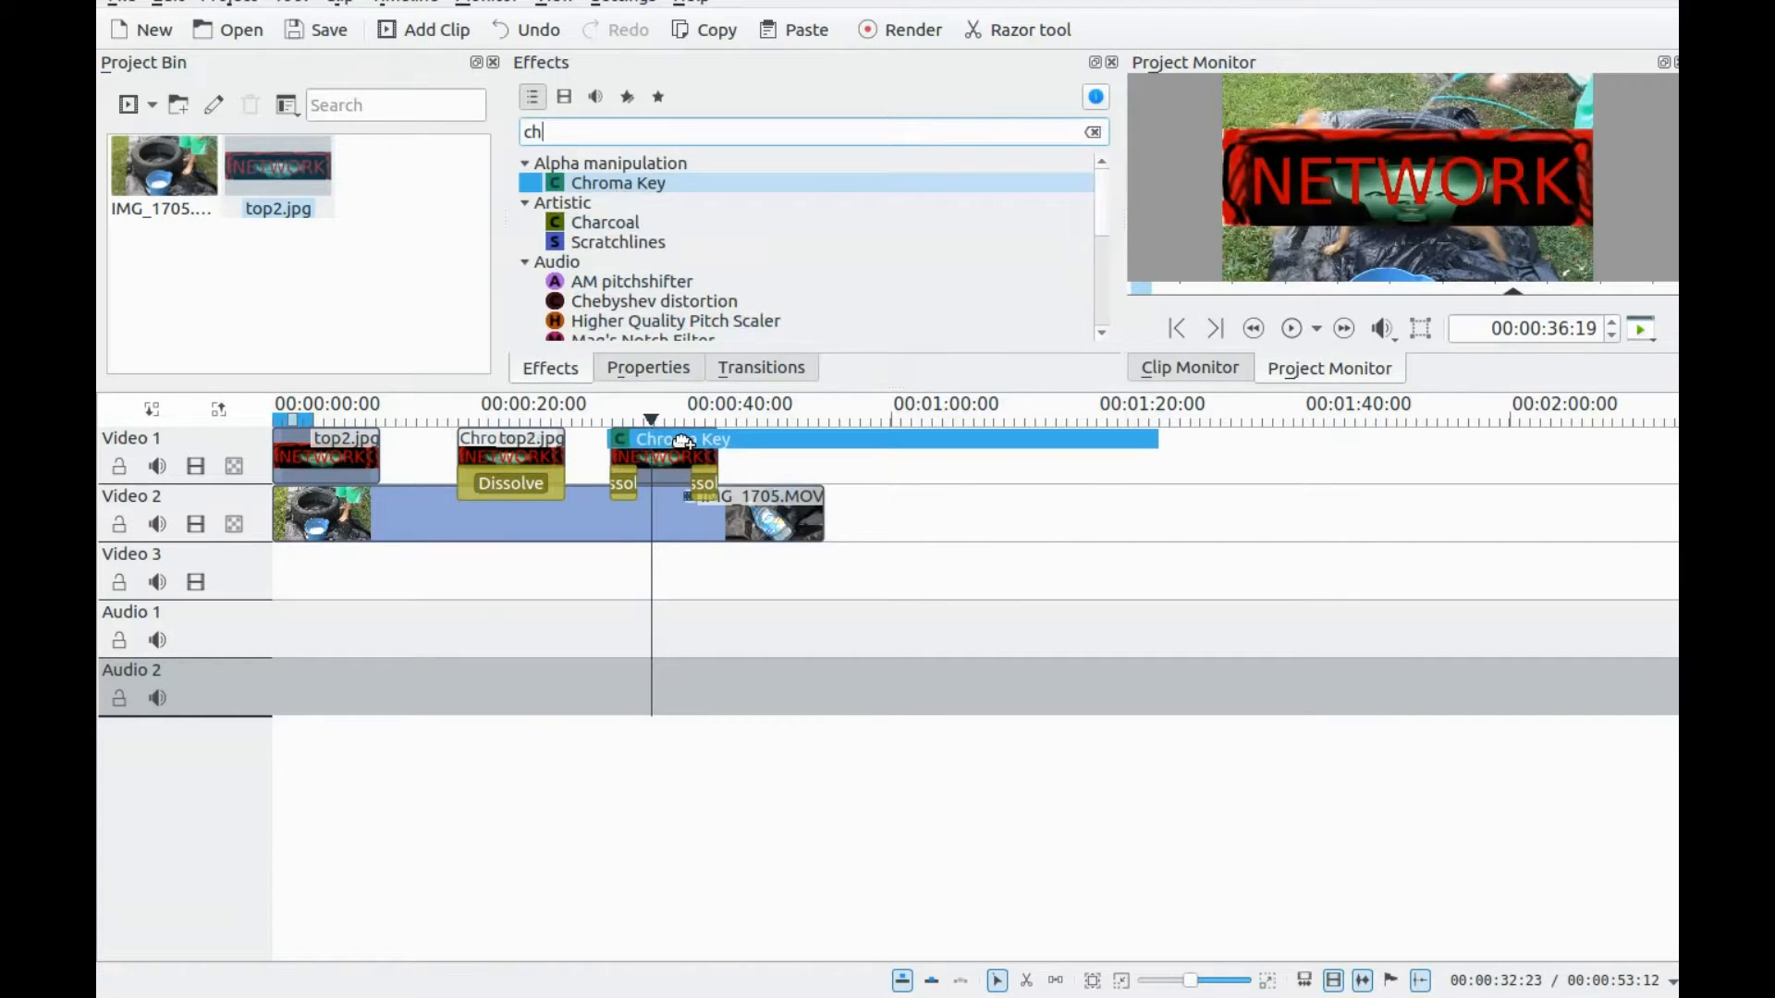
left_click(667, 453)
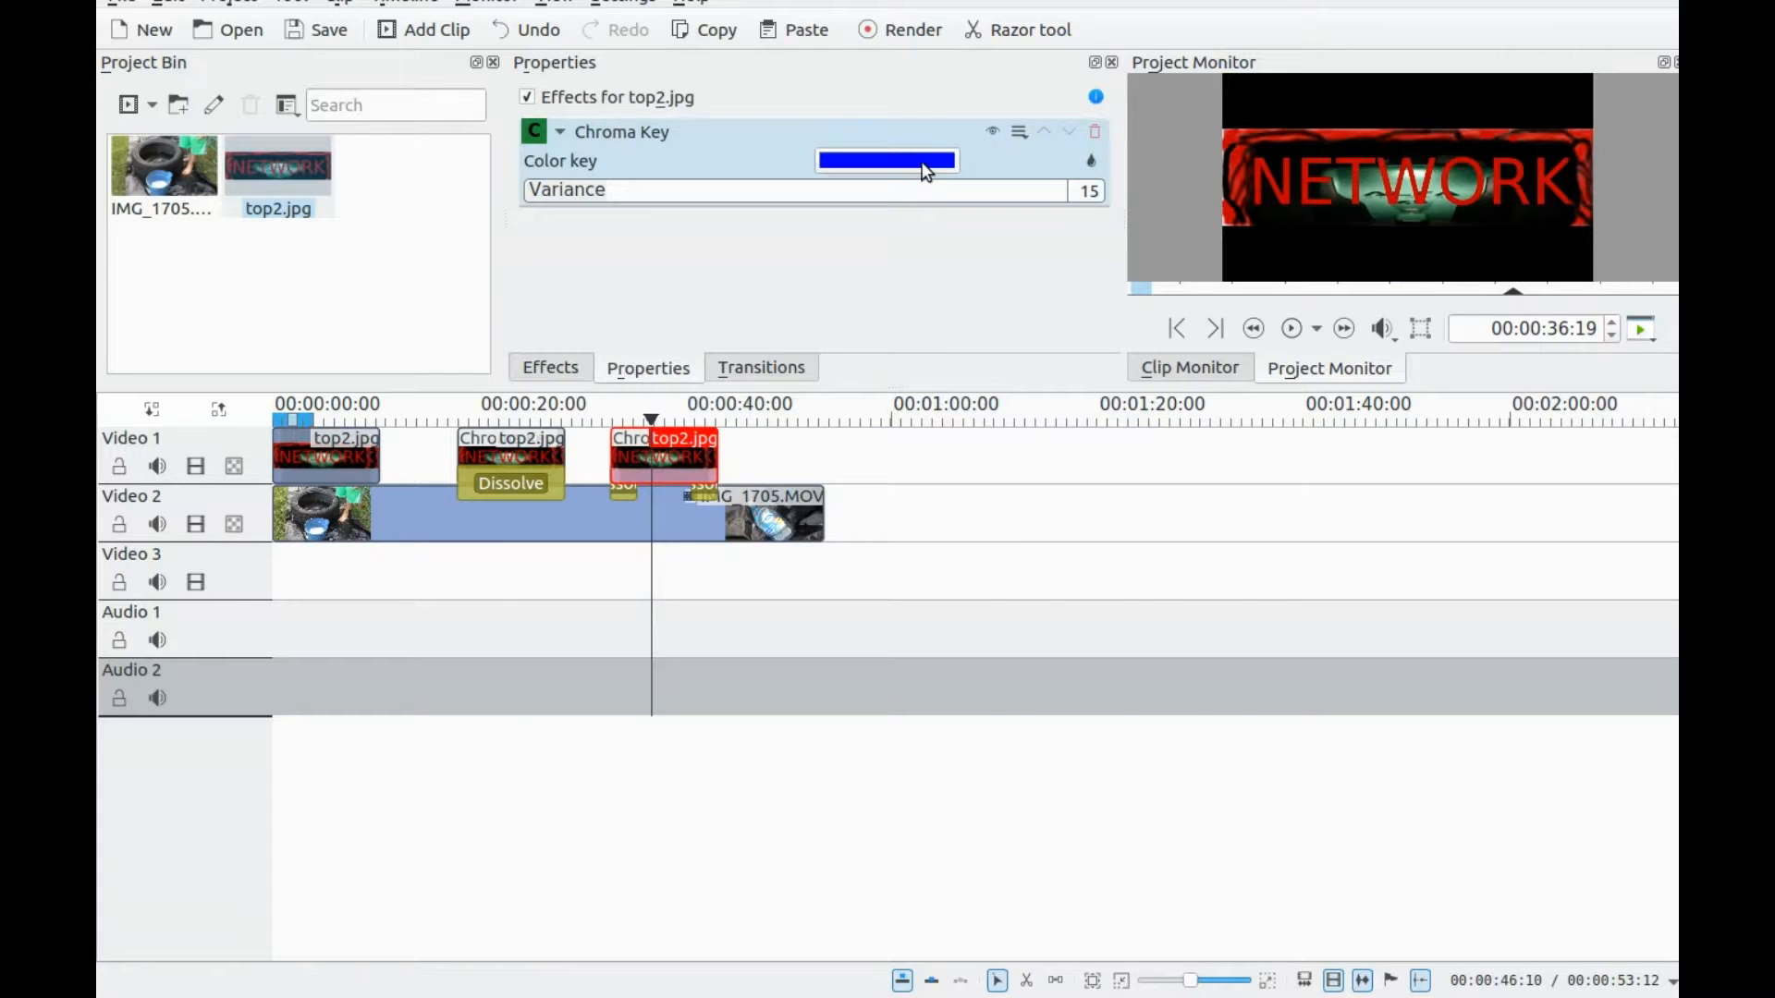
Step: Change the third clip's Chroma Key colour to white (#ffffff) so the tire video shows through
left_click(885, 159)
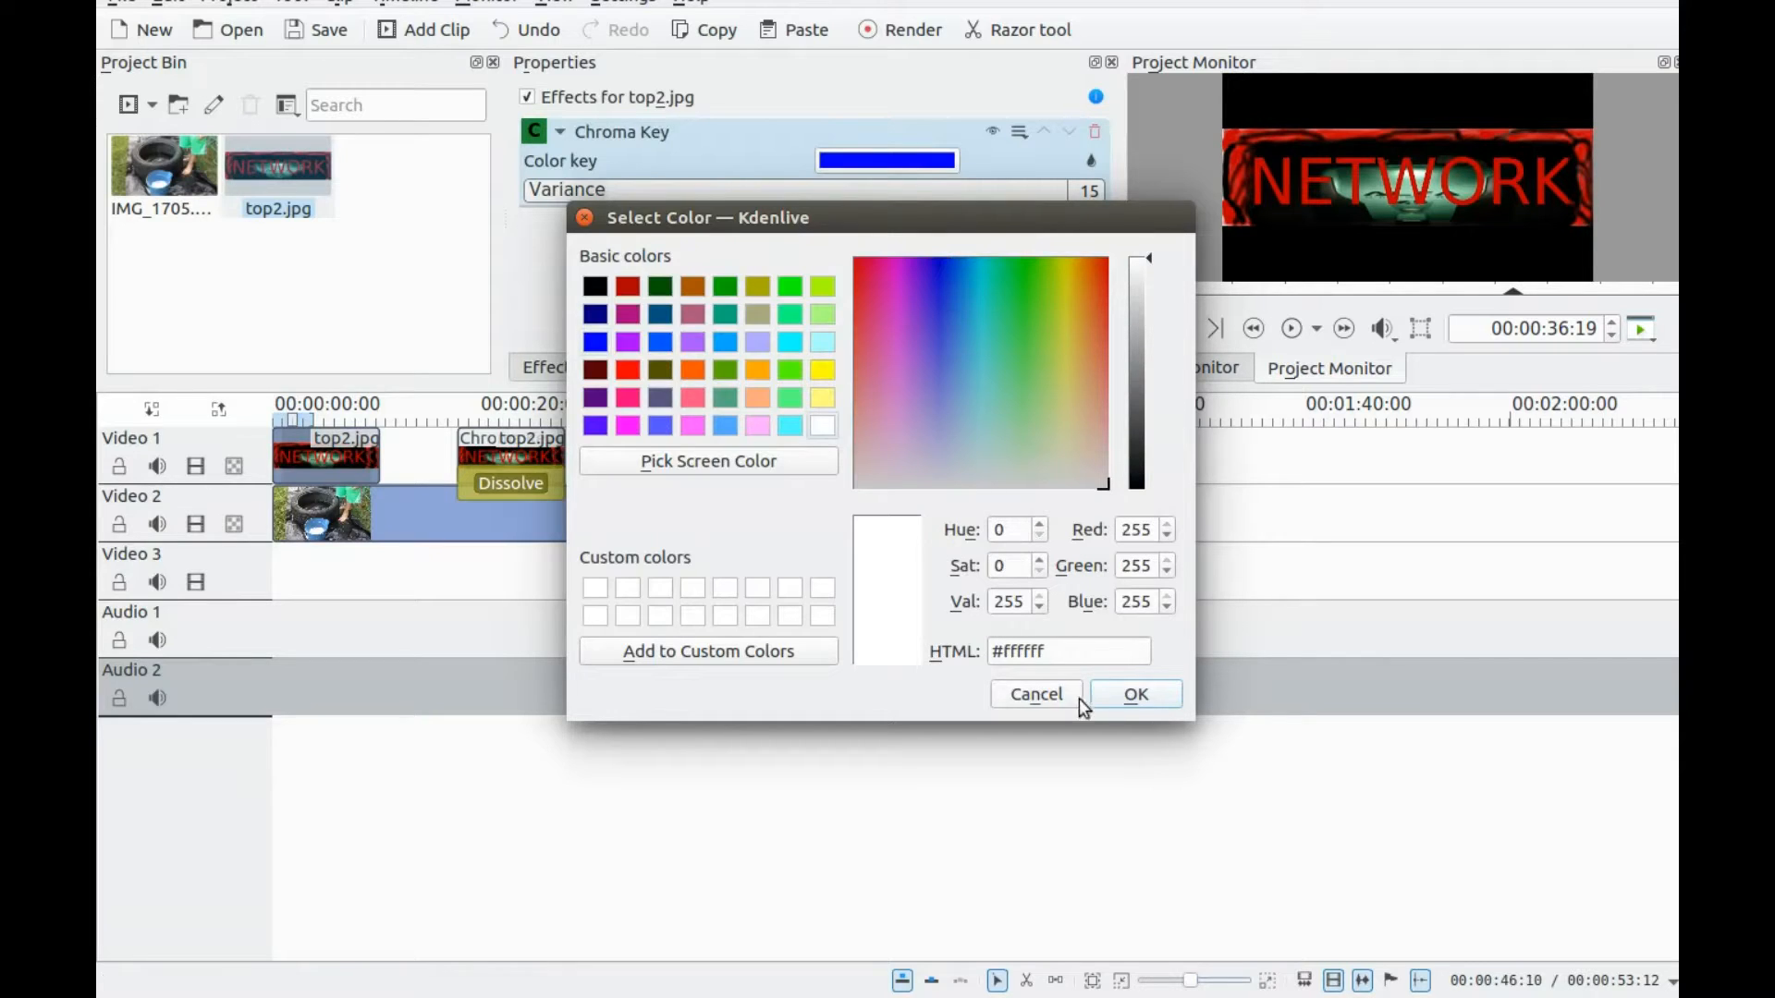
left_click(1133, 694)
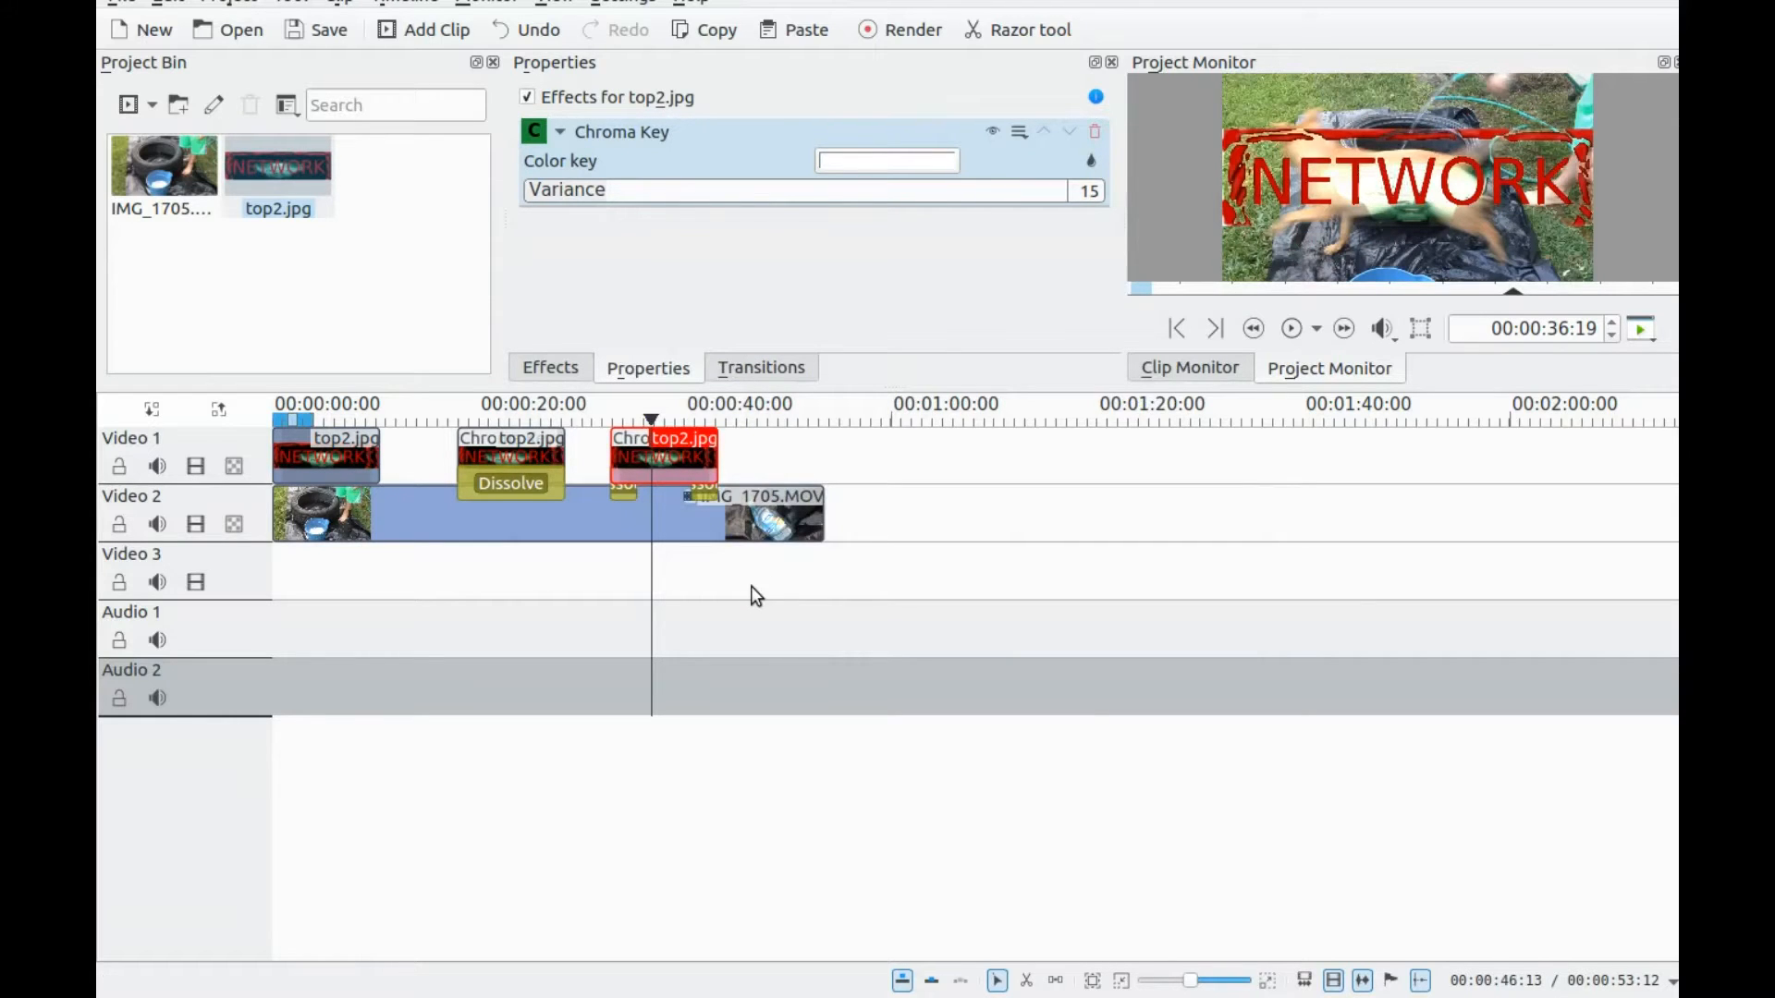
mouse_move(758, 590)
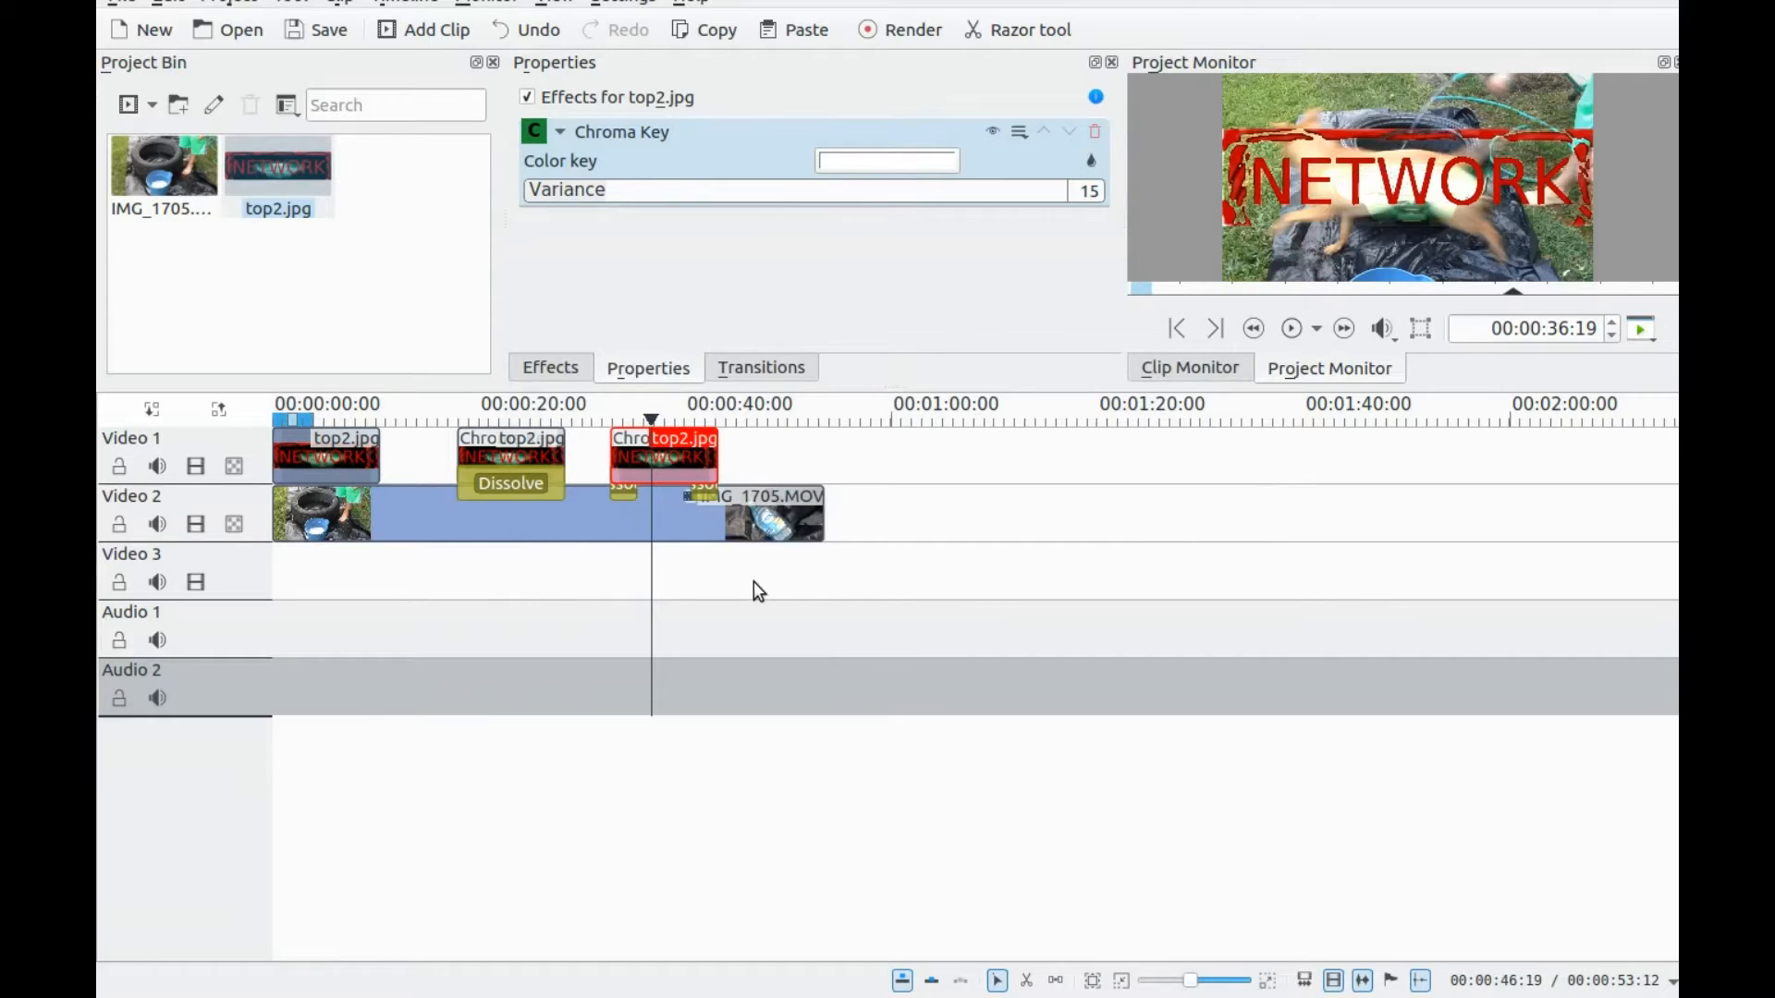